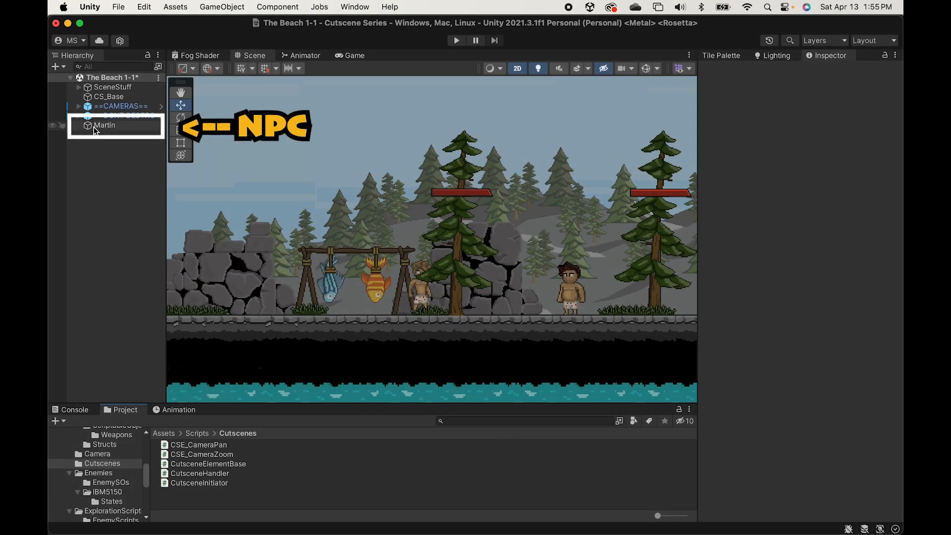
# Select Martin, review its Sprite Renderer and Box Collider 2D, and expand Rigidbody 2D with Z rotation frozen.
pyautogui.click(104, 125)
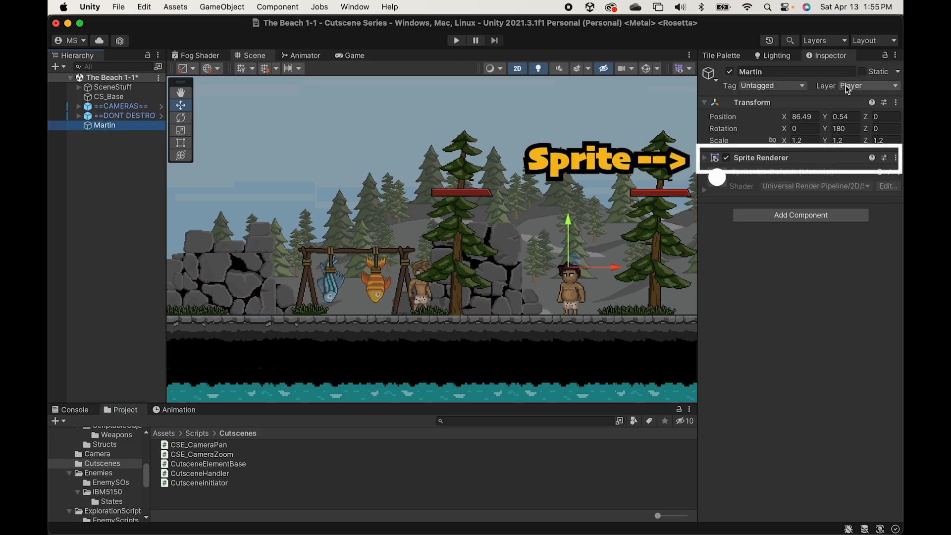
pyautogui.click(801, 215)
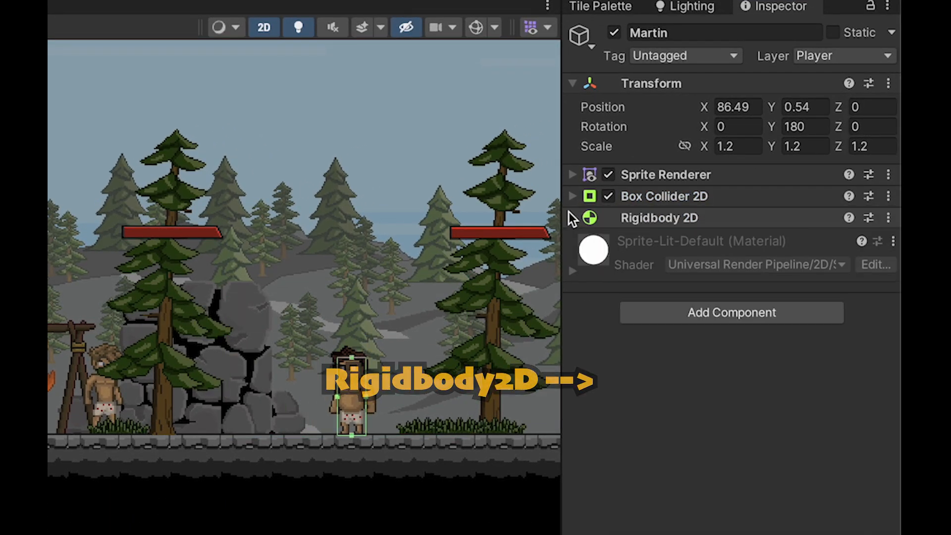
pyautogui.click(572, 218)
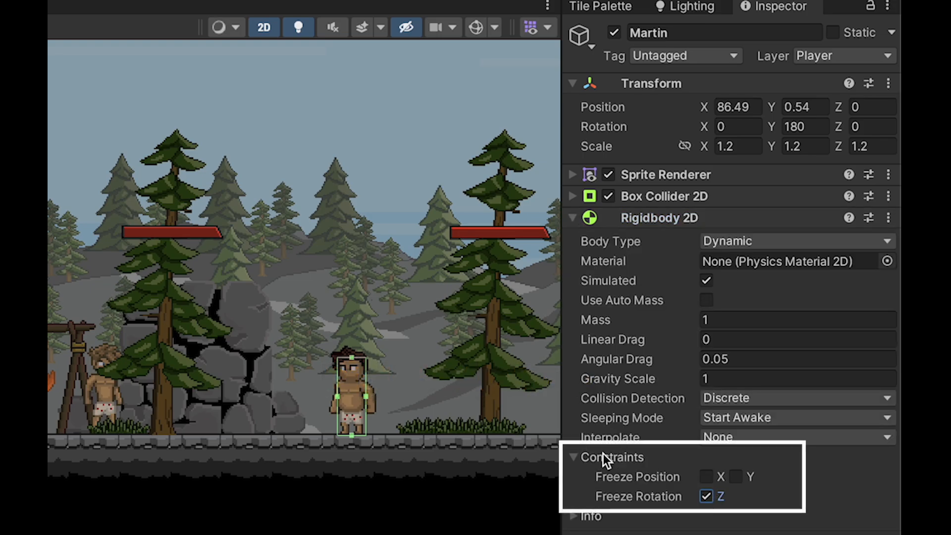
pyautogui.click(278, 6)
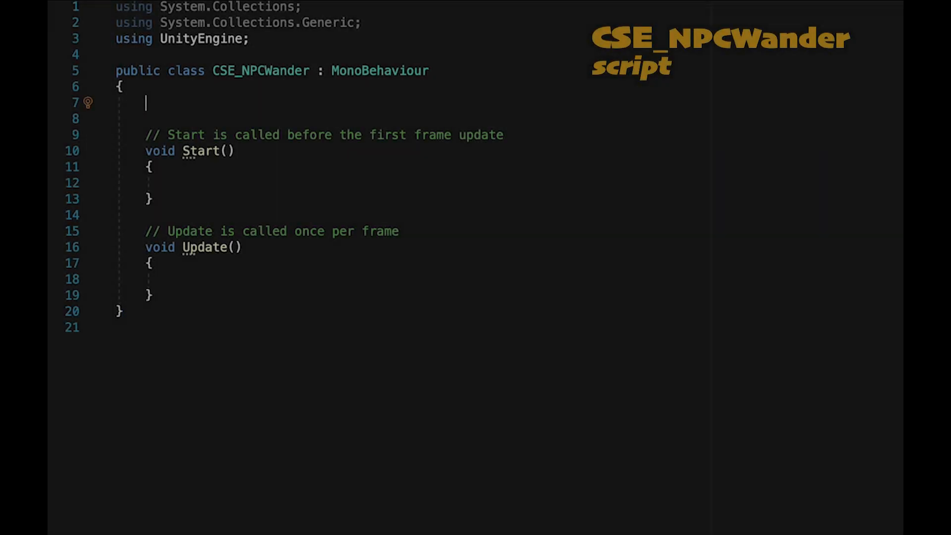
# Declare serialized private Rigidbody2D rb and float speed fields in CSE_NPCWander.
pyautogui.write('[SerializeField]')
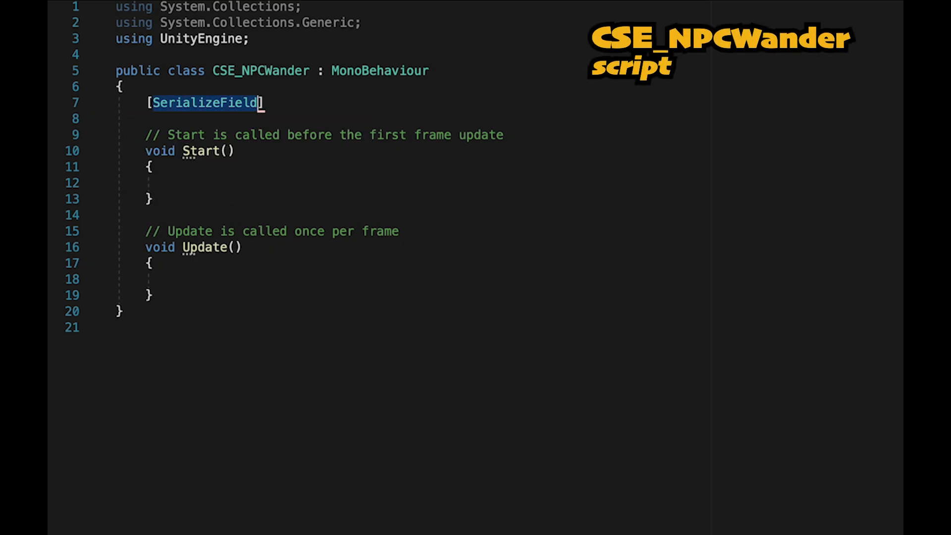
pyautogui.write('private Rigidbody2D rb;')
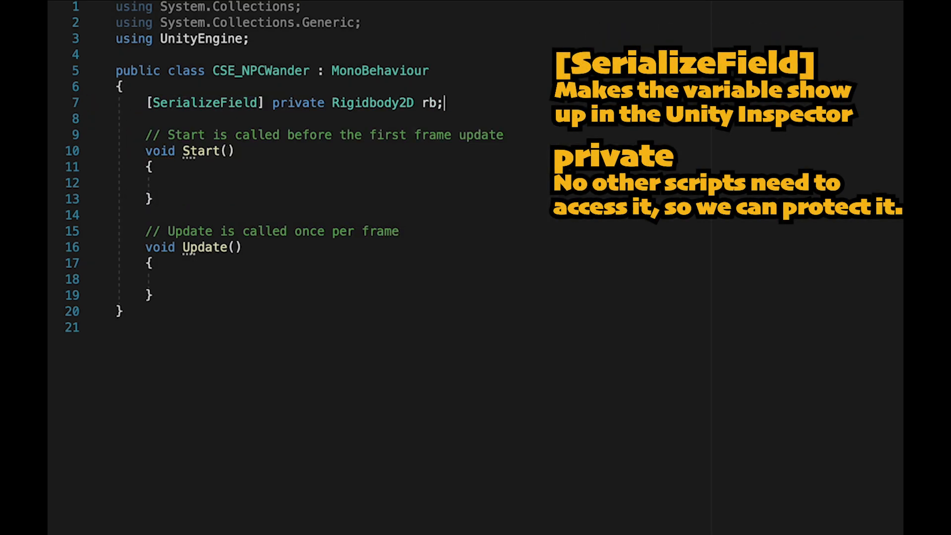
pyautogui.write('[SerializeField] private float s')
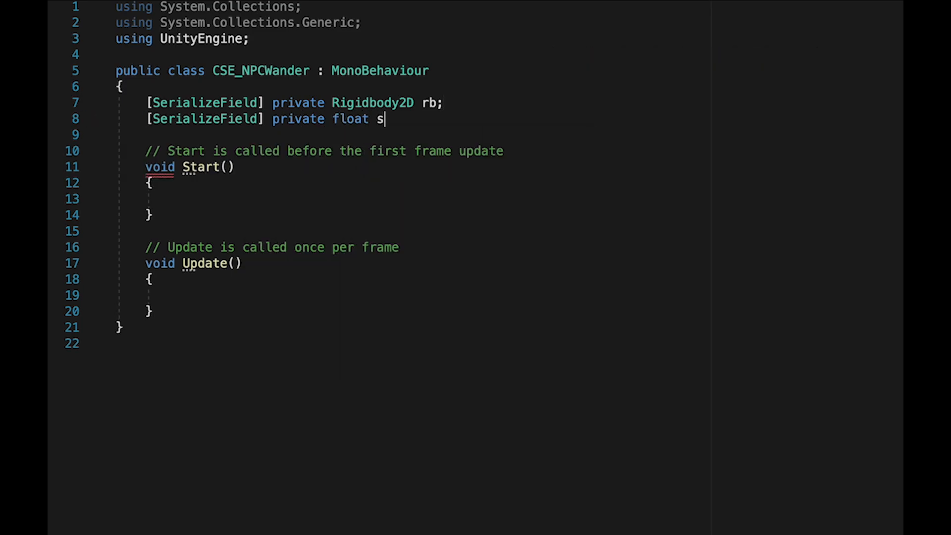
pyautogui.write('rb')
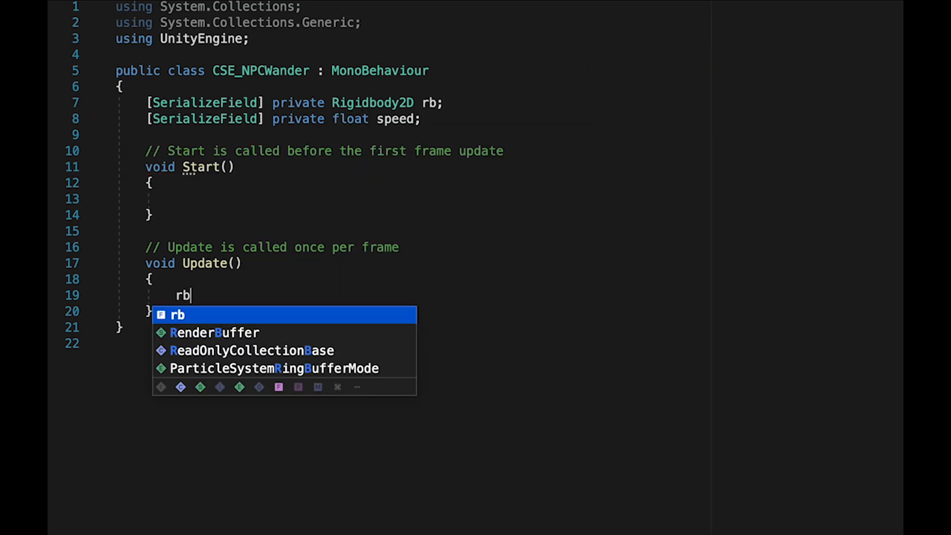
# In Update, set rb.velocity to Vector2.right * speed.
pyautogui.write('.velocity =')
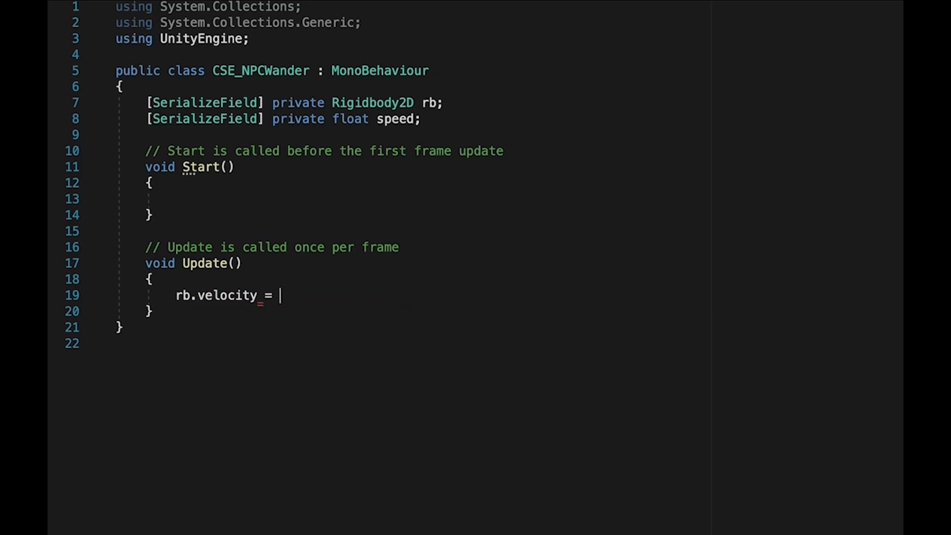
pyautogui.write('Vec2')
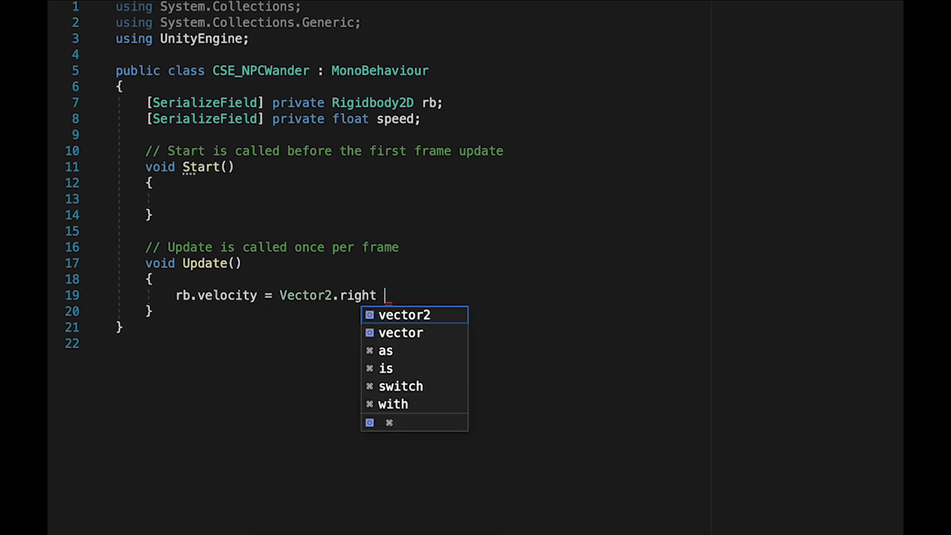
pyautogui.write('* speed;')
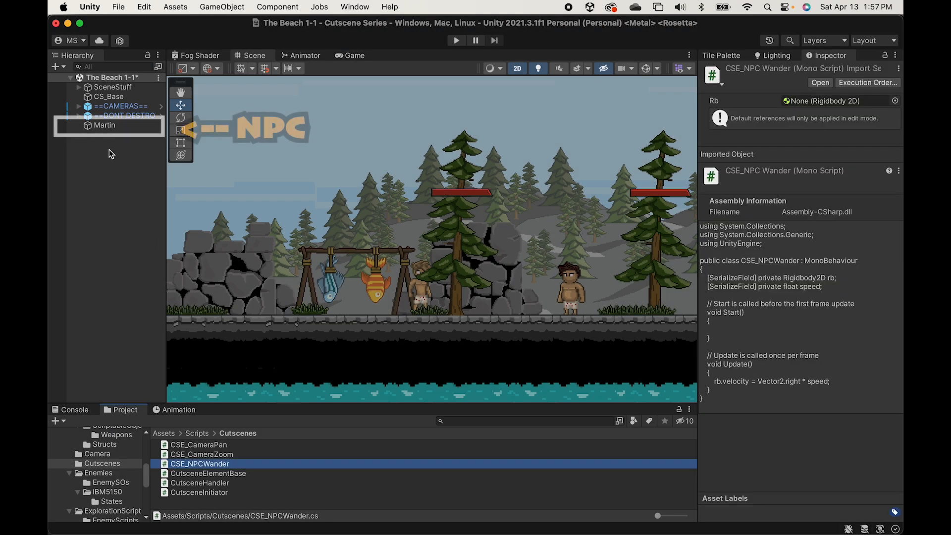
# Select Martin and begin adding the CSE_NPCWander component to it.
pyautogui.click(104, 125)
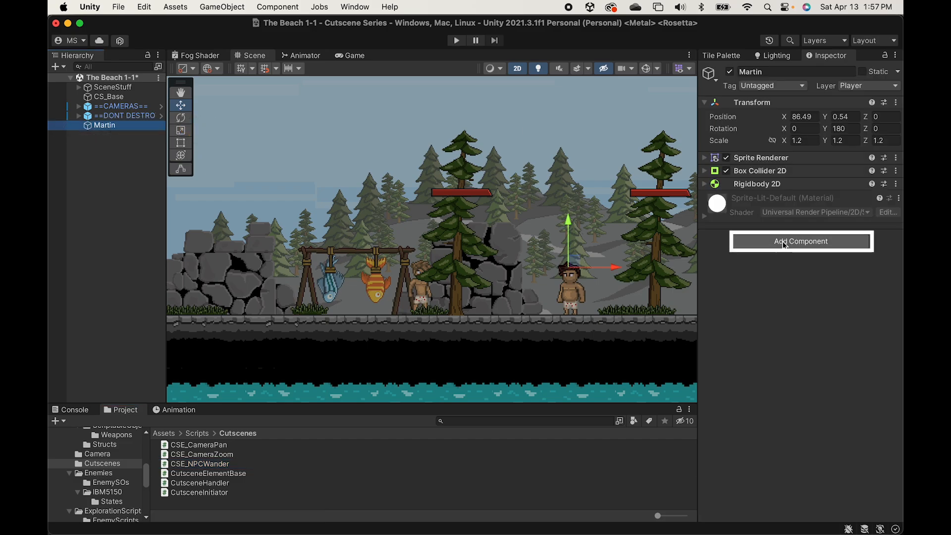
pyautogui.click(801, 241)
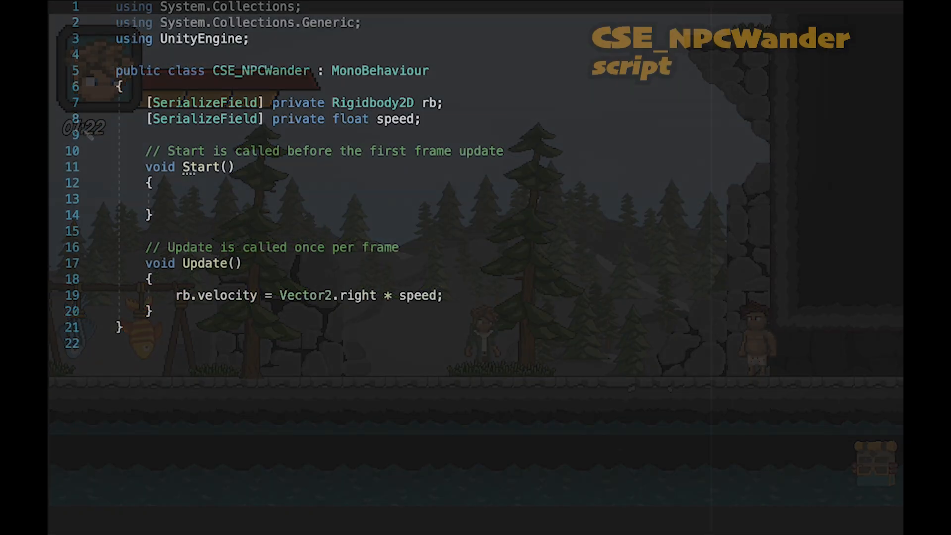
# Declare serialized private floats leftPatrolX and rightPatrolX.
pyautogui.write('[SerializeField]')
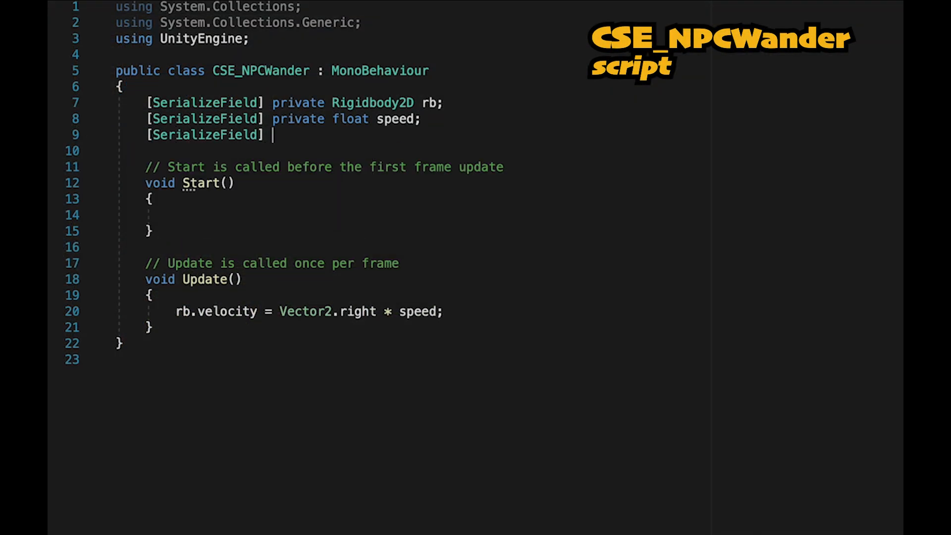
pyautogui.write('private float')
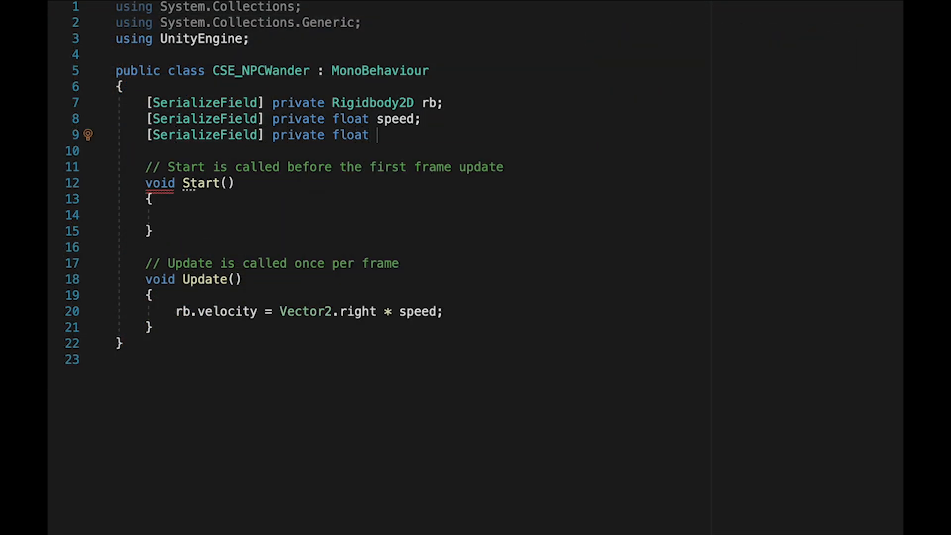
pyautogui.write('leftPatrolX')
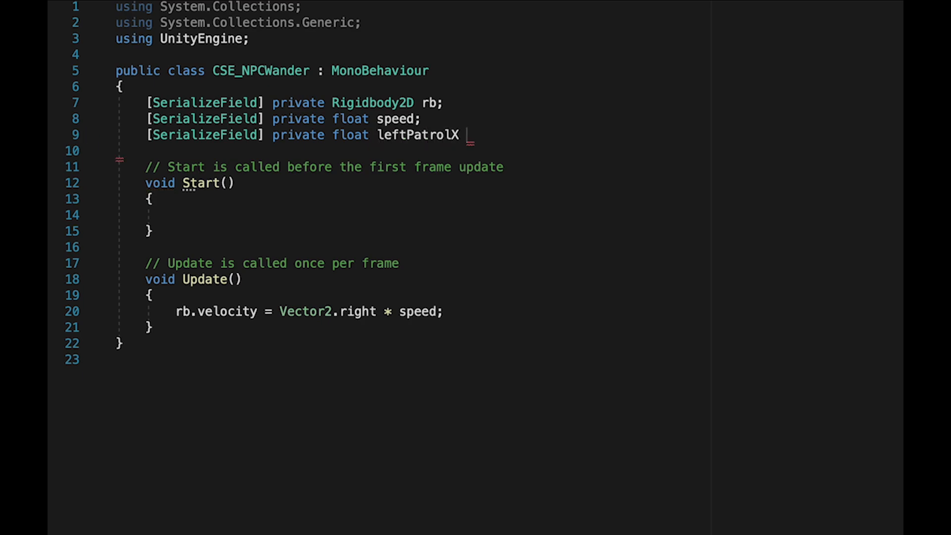
pyautogui.write(', rightPatrolX;')
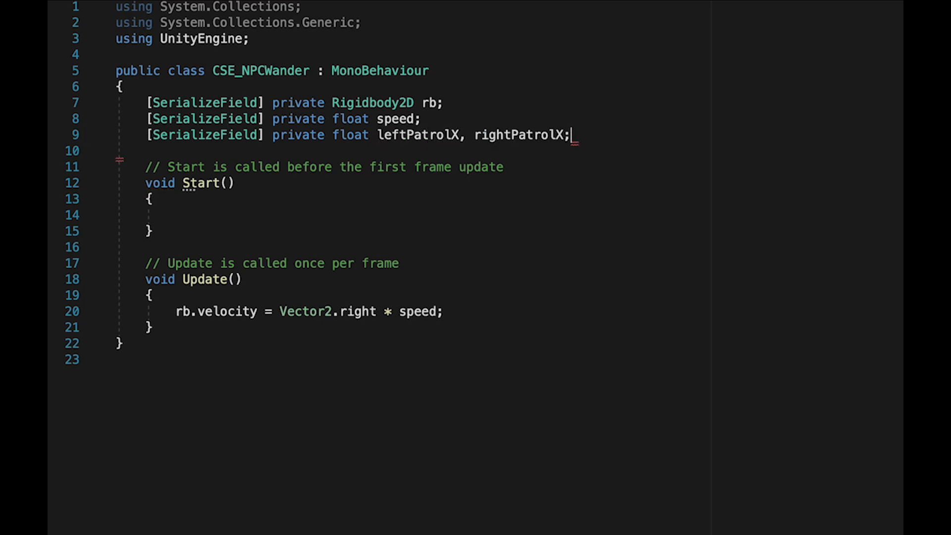
pyautogui.moveTo(701, 280)
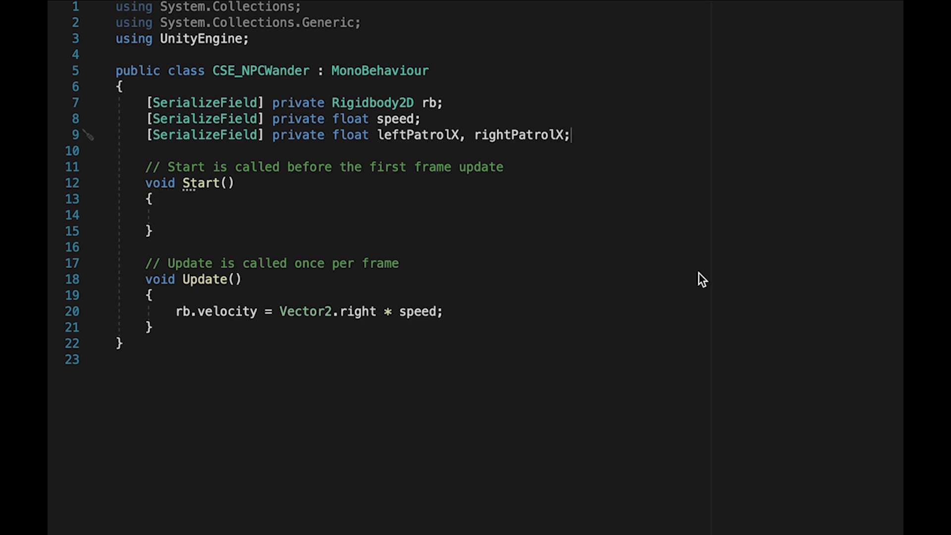
# In Update, call Flip() when transform.position.x is above rightPatrolX or below leftPatrolX.
pyautogui.press('Enter')
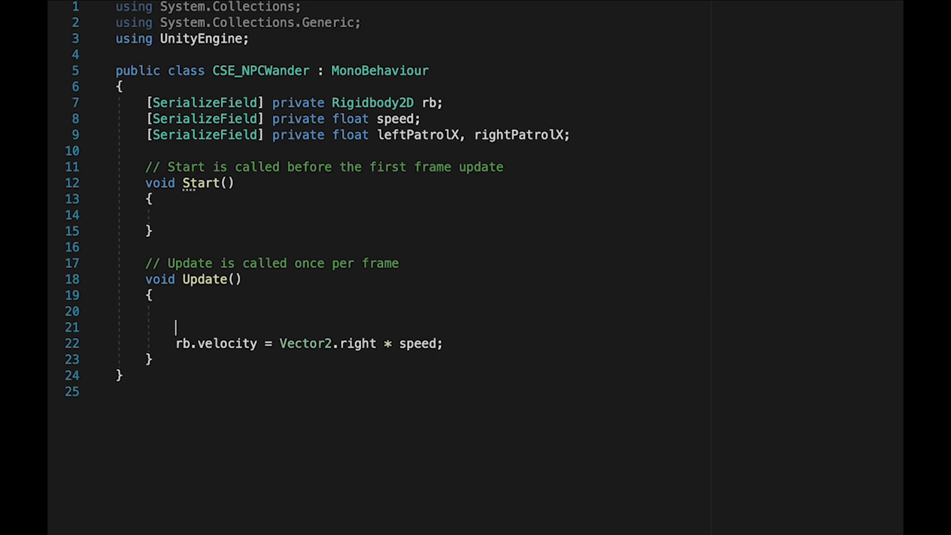
pyautogui.write('if(transform')
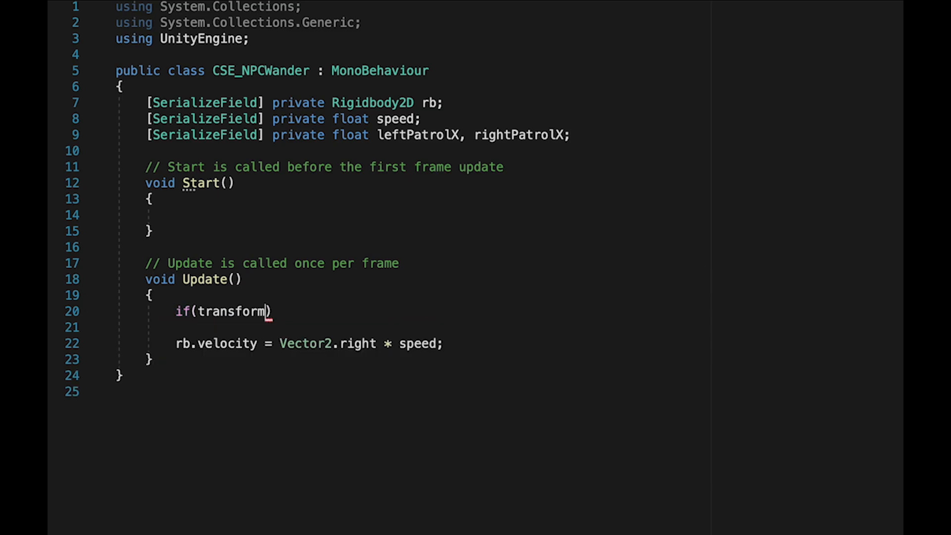
pyautogui.write('.position')
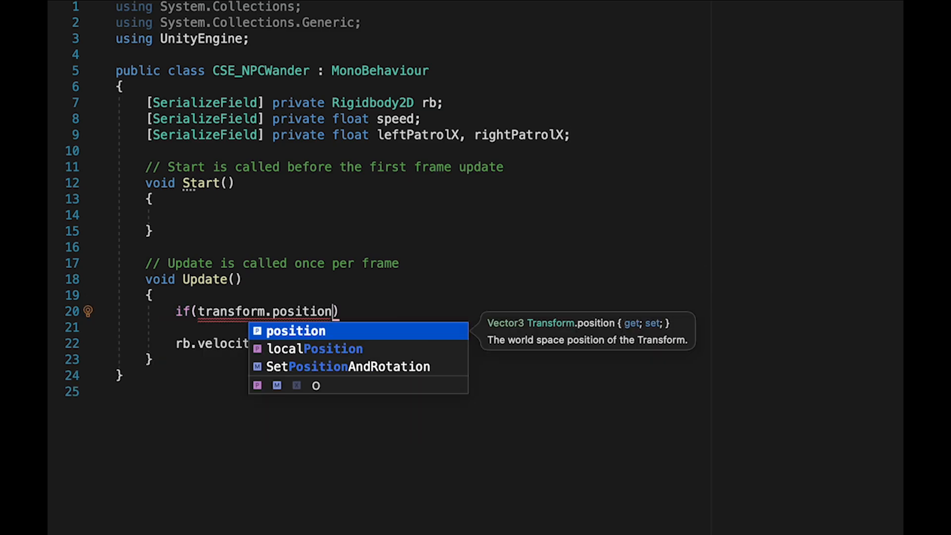
pyautogui.write('.x')
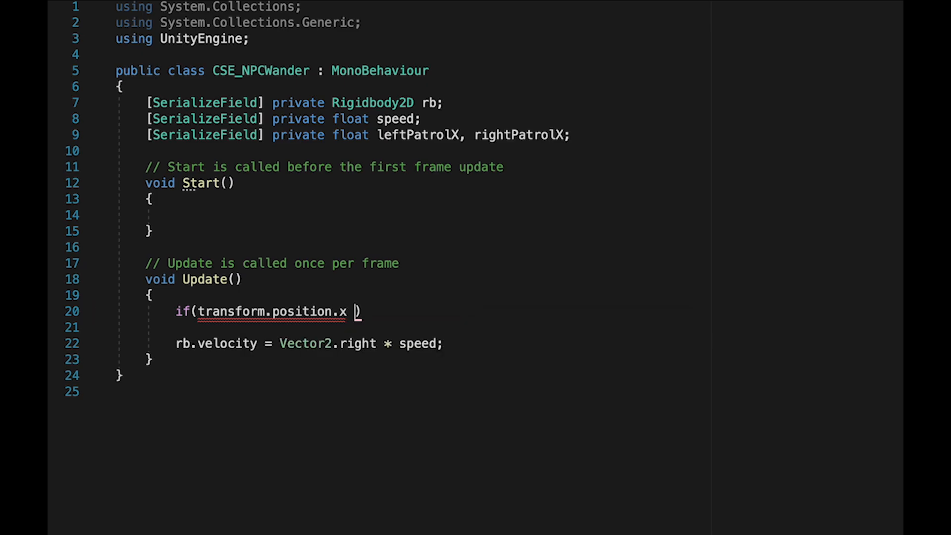
pyautogui.write('> rightPatrolX || transform')
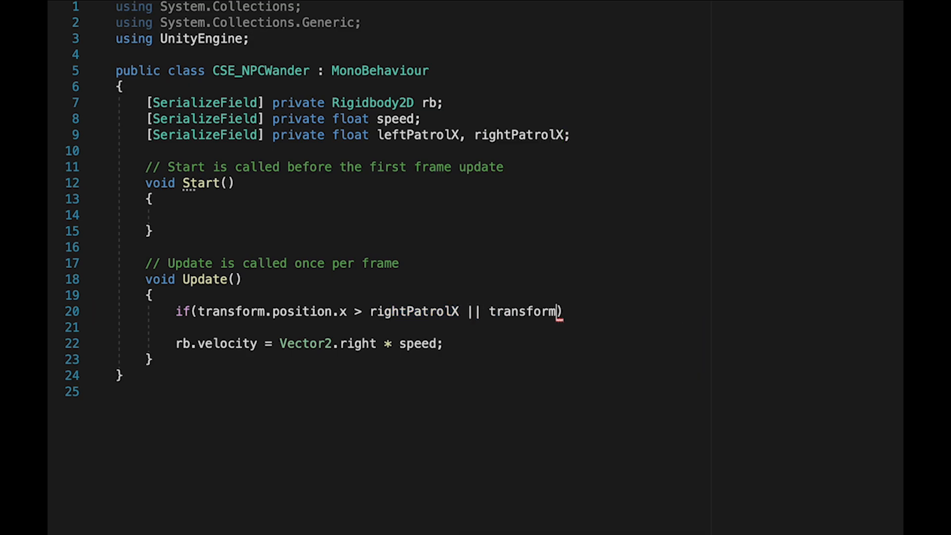
pyautogui.write('.position.x < leftPatrolX')
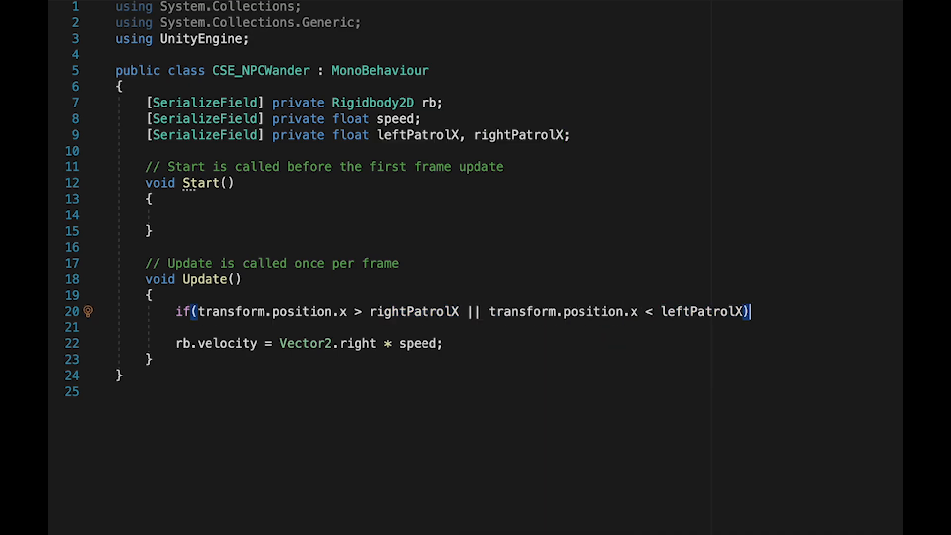
pyautogui.write('Flip();')
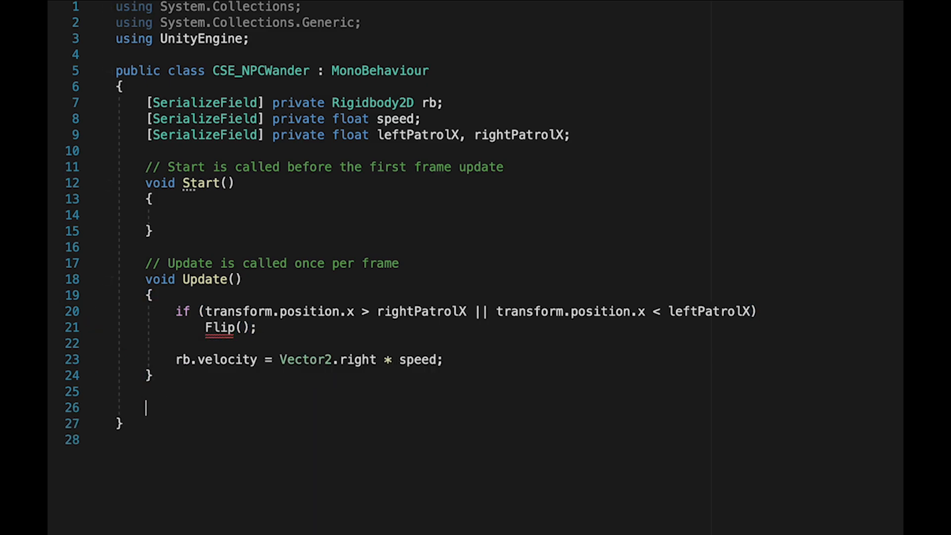
# Write void Flip() that calls transform.Rotate(0, 180, 0).
pyautogui.write('void Flip(')
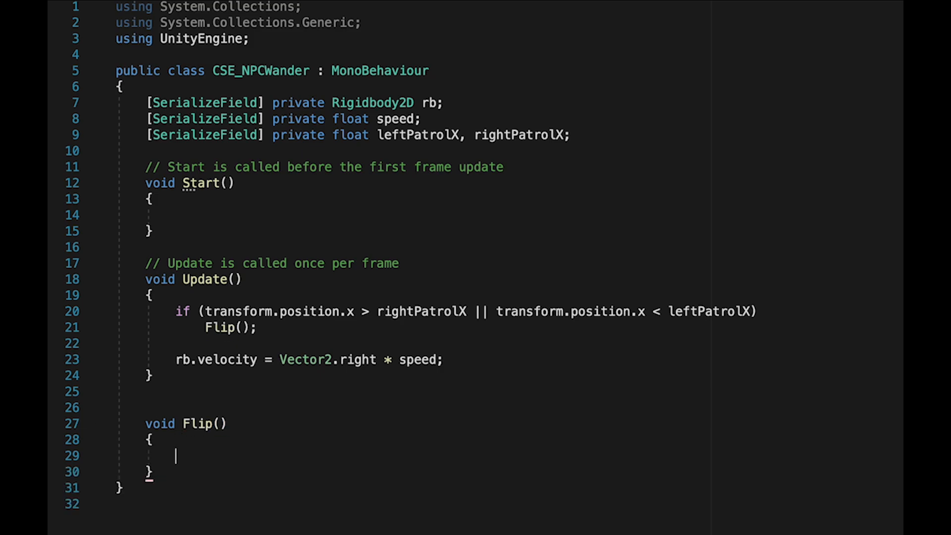
pyautogui.write('transform.Ropt')
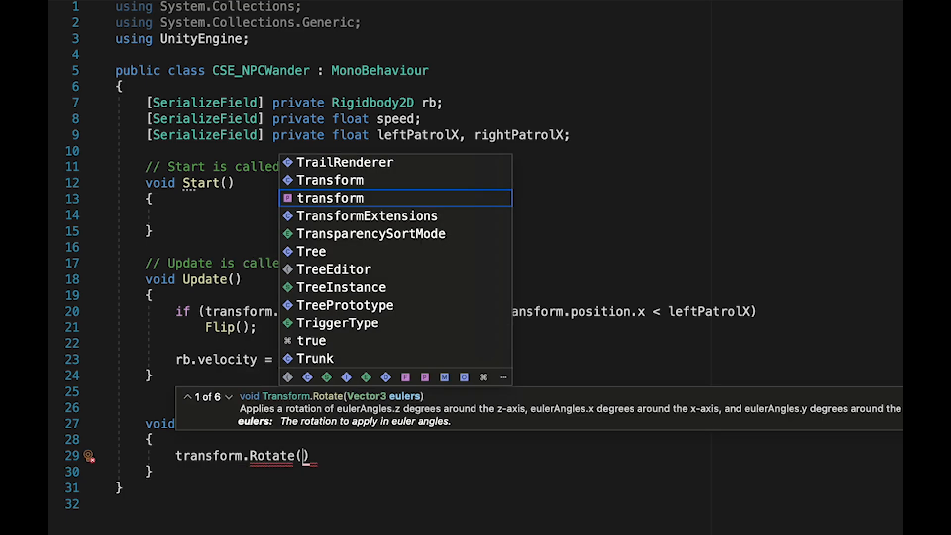
pyautogui.write('0, 1')
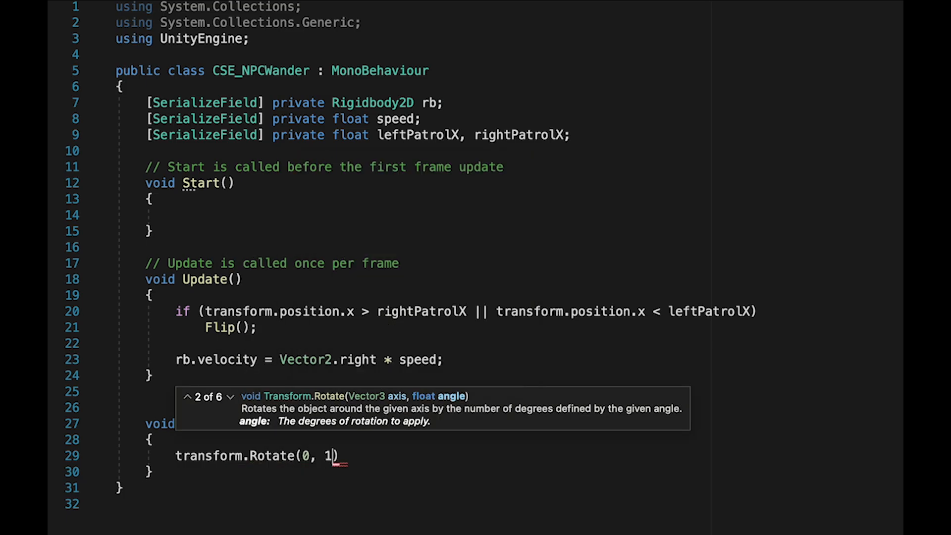
pyautogui.write('80, 0')
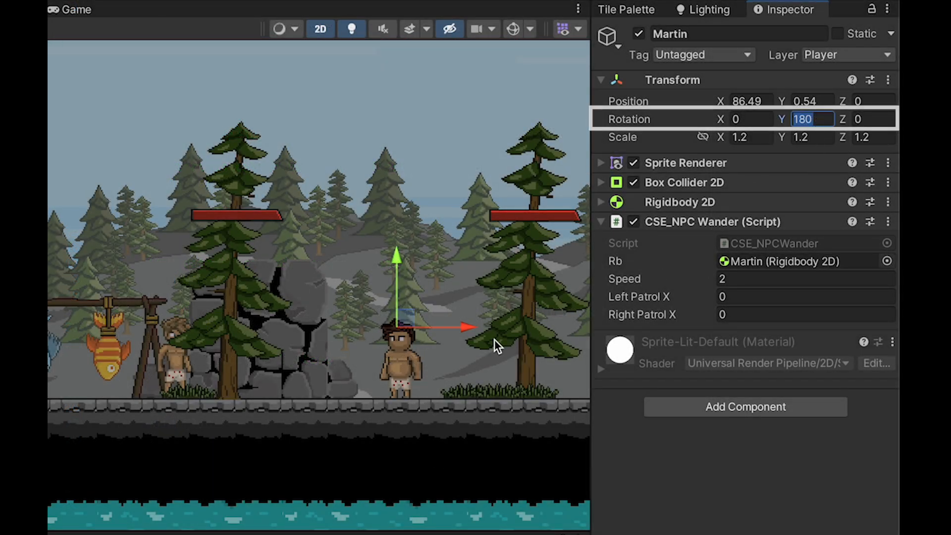
pyautogui.write('0')
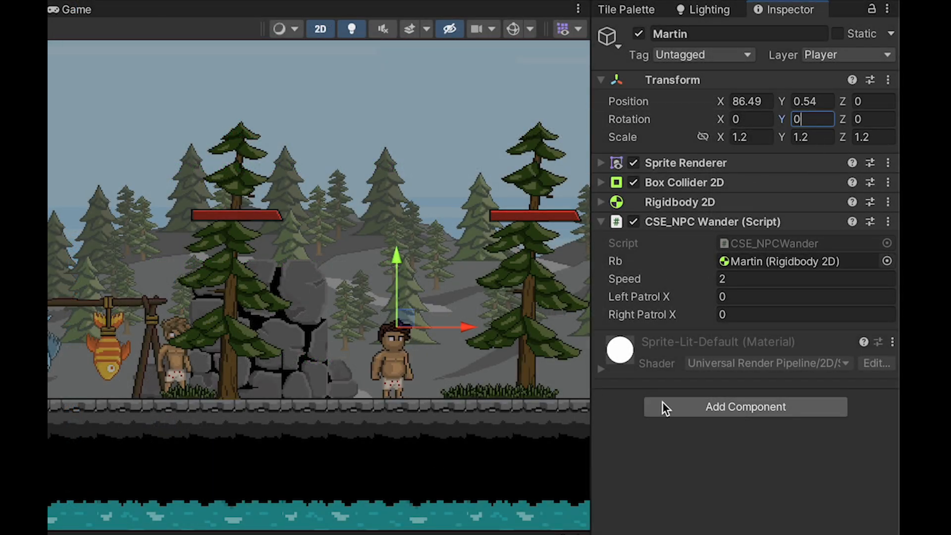
pyautogui.write('180, 0);')
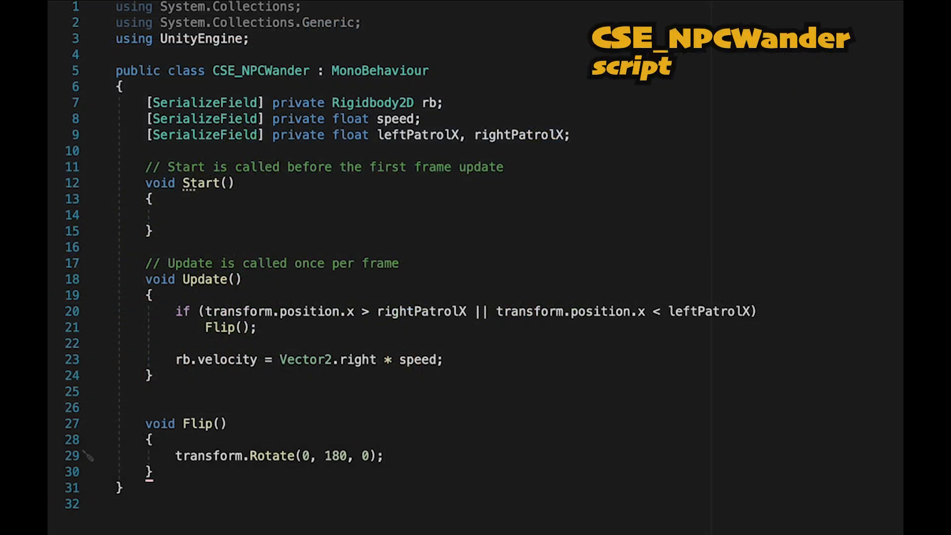
pyautogui.moveTo(560, 485)
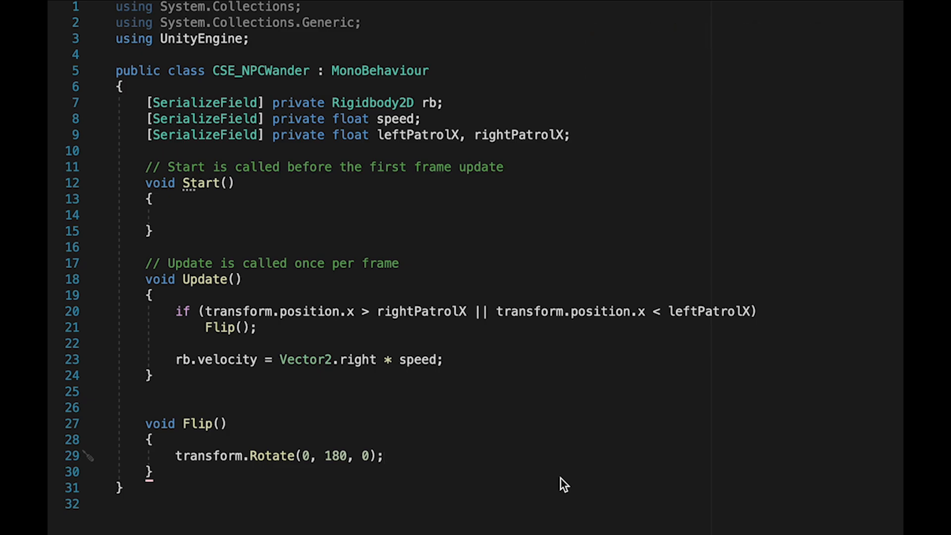
pyautogui.moveTo(246, 272)
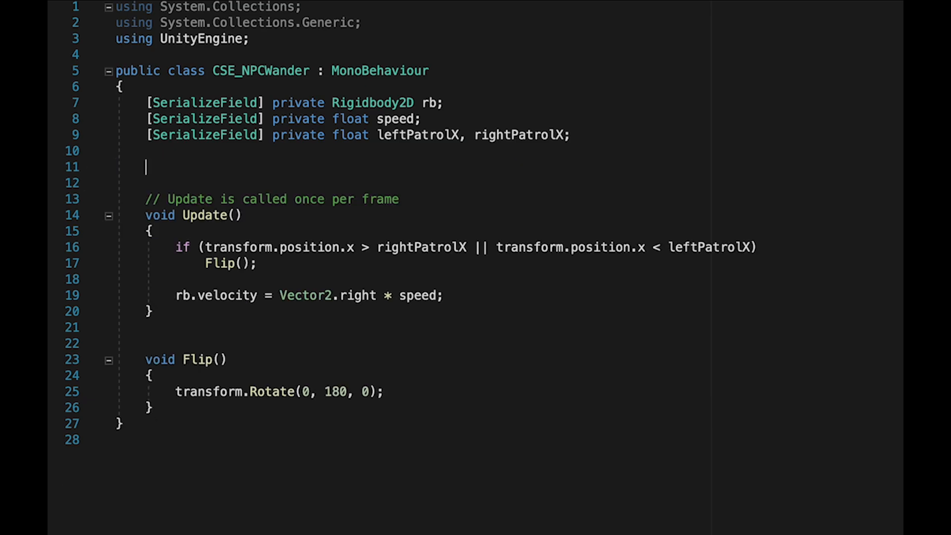
# Add serialized private int facingDirection = -1 and multiply the velocity by facingDirection.
pyautogui.write('[SerializeField] pri')
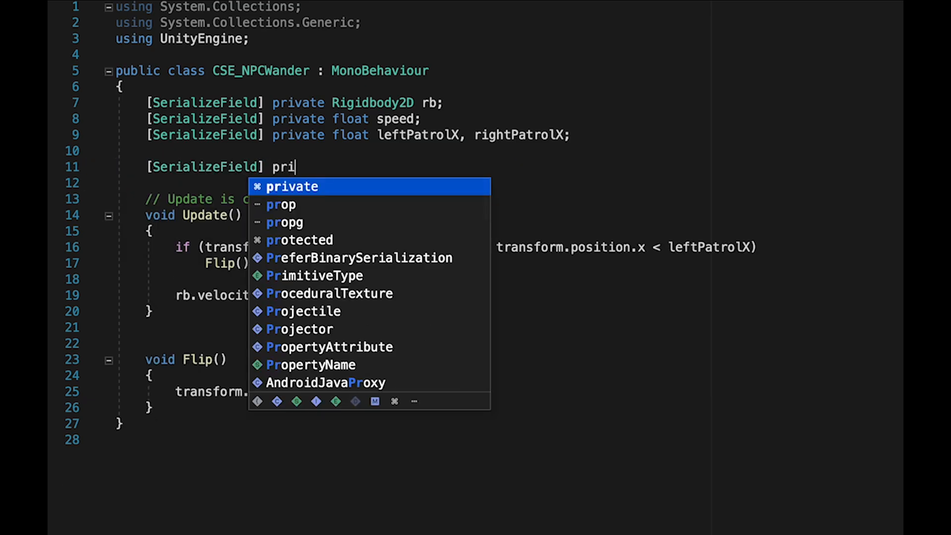
pyautogui.press('Tab')
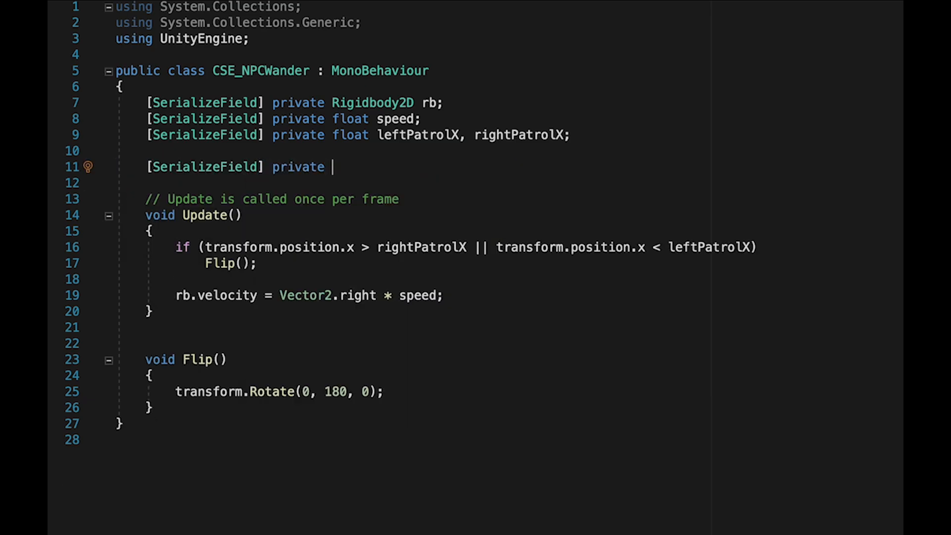
pyautogui.write('int facin')
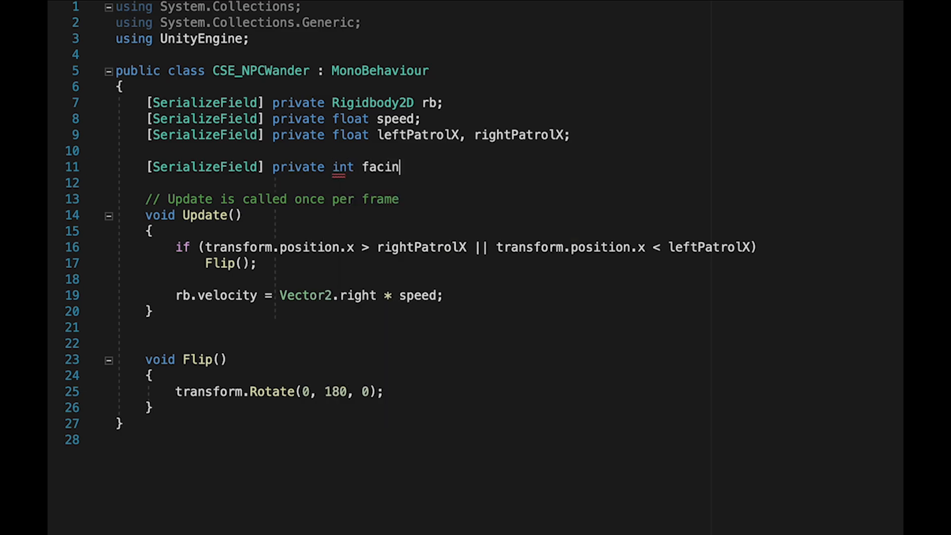
pyautogui.write('gDirection =')
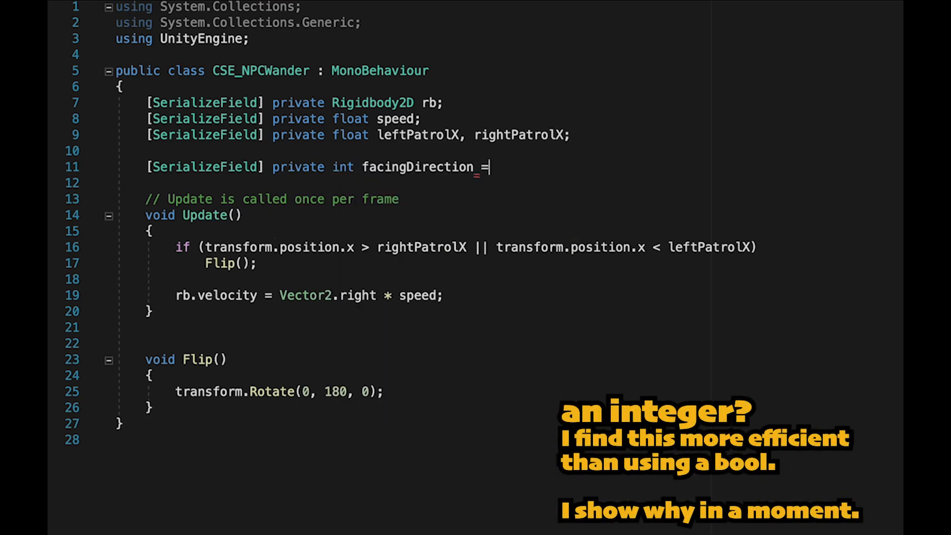
pyautogui.write('-1;')
pyautogui.click(311, 295)
pyautogui.write('facingDirection * ')
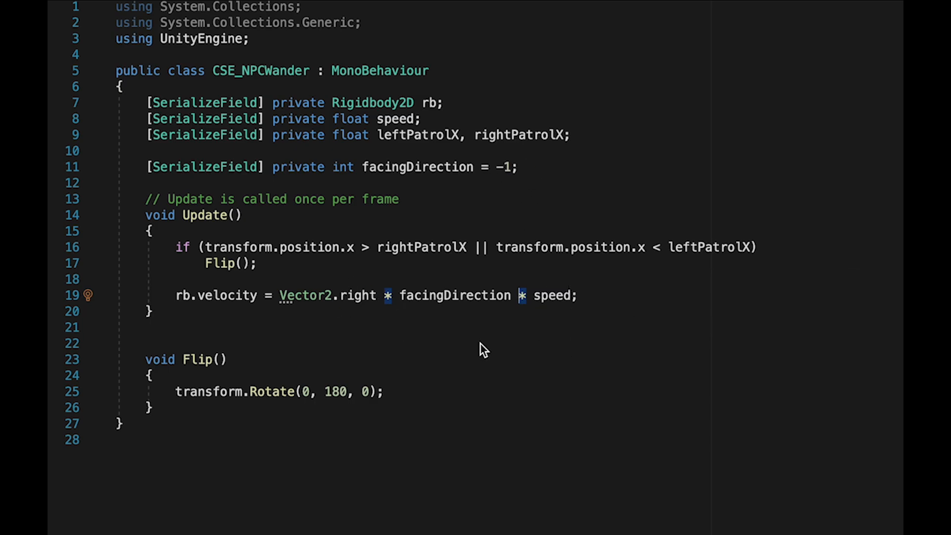
pyautogui.moveTo(487, 348)
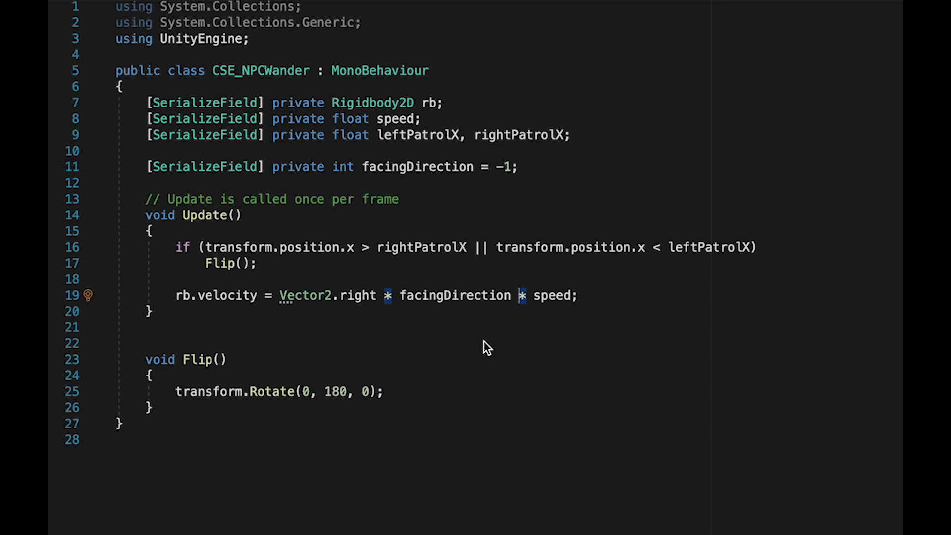
pyautogui.moveTo(666, 170)
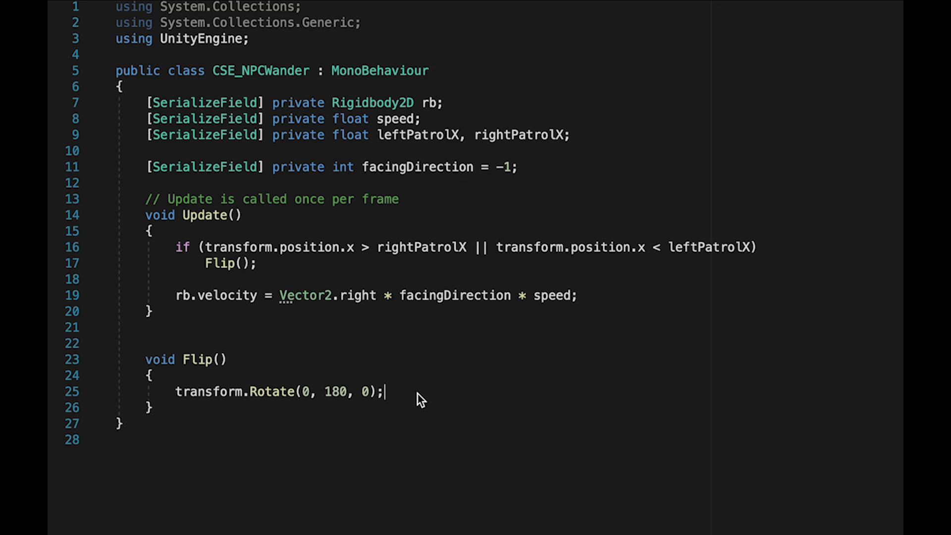
pyautogui.write('fac')
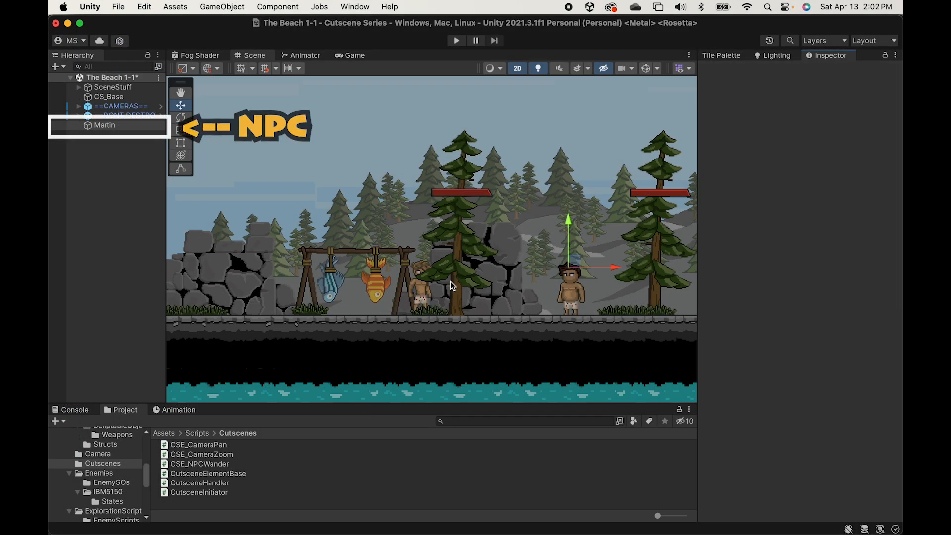
# Set Martin's Right Patrol X to 89 and keep it on the Player layer.
pyautogui.click(104, 125)
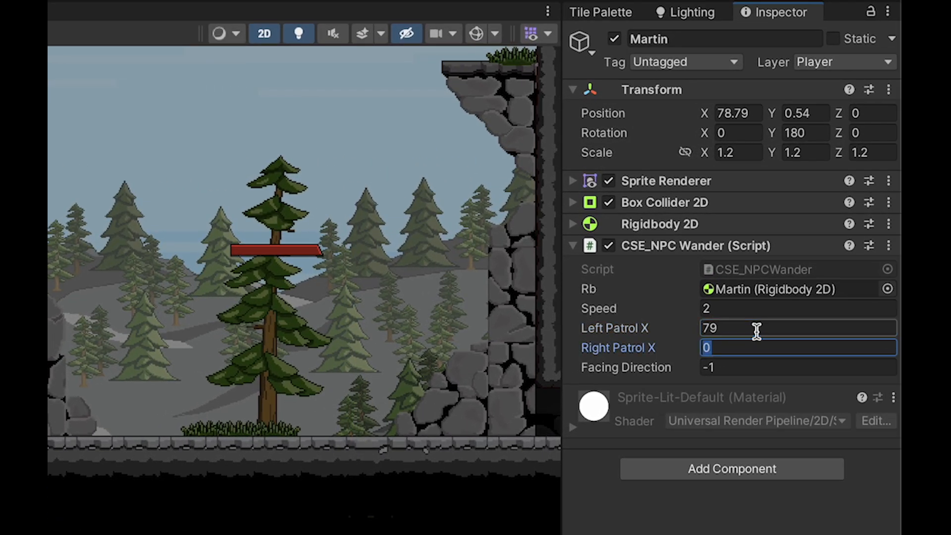
pyautogui.write('89')
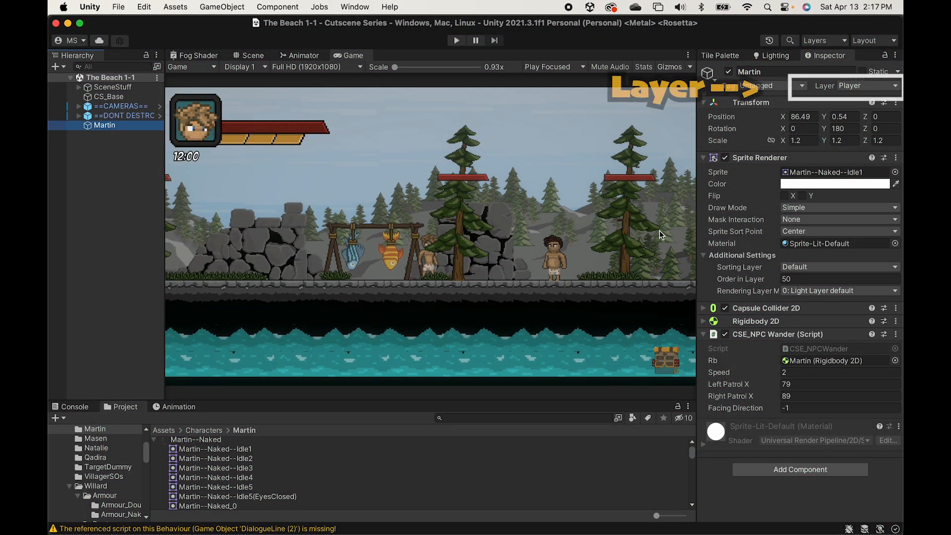
pyautogui.click(843, 86)
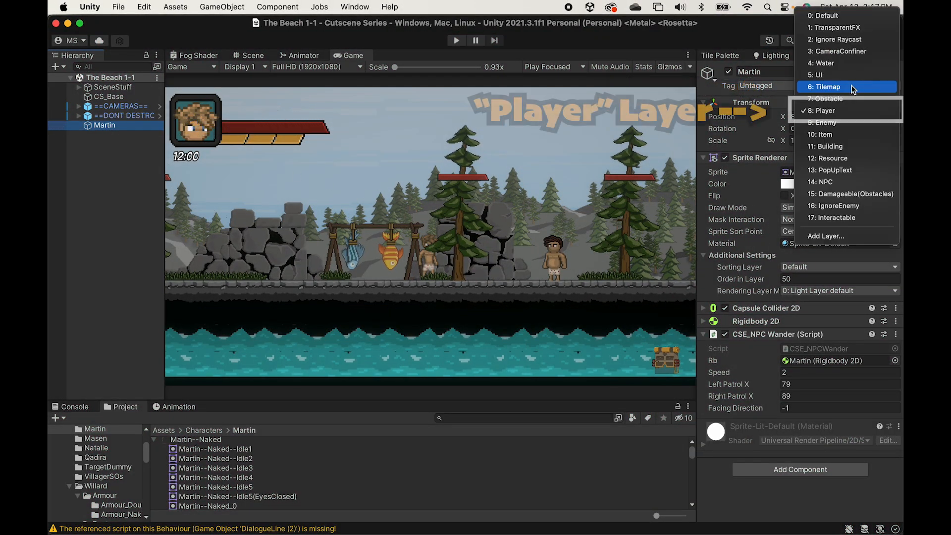
pyautogui.click(822, 110)
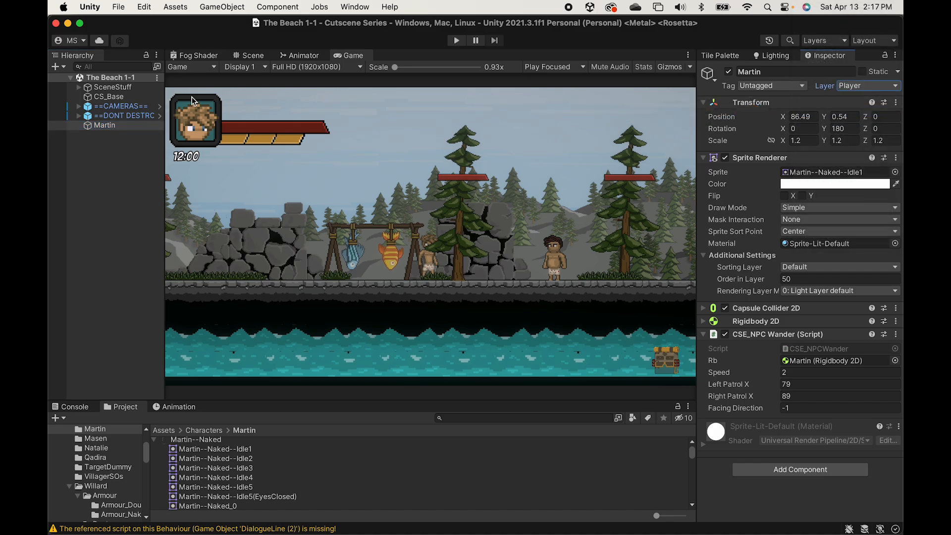
pyautogui.click(144, 7)
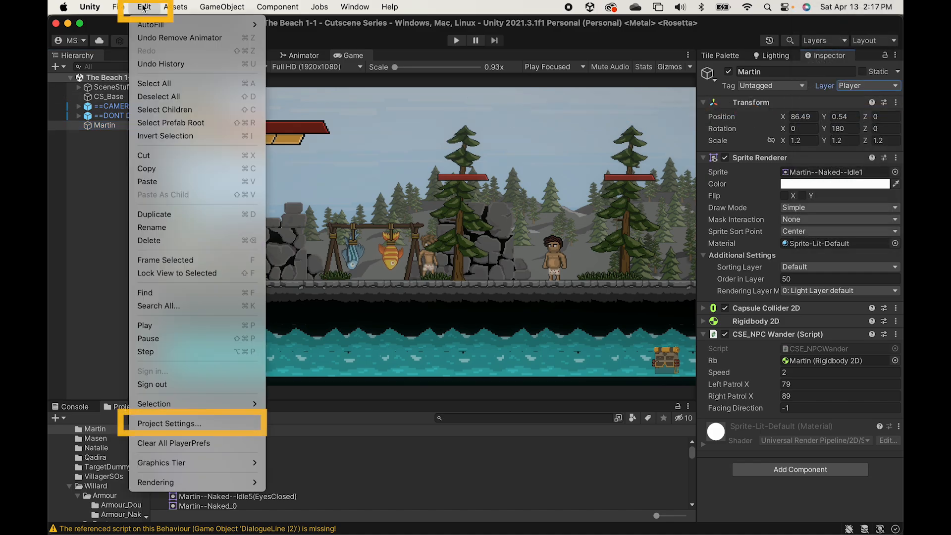
# Open Project Settings to Physics 2D and scroll to the Layer Collision Matrix.
pyautogui.click(171, 423)
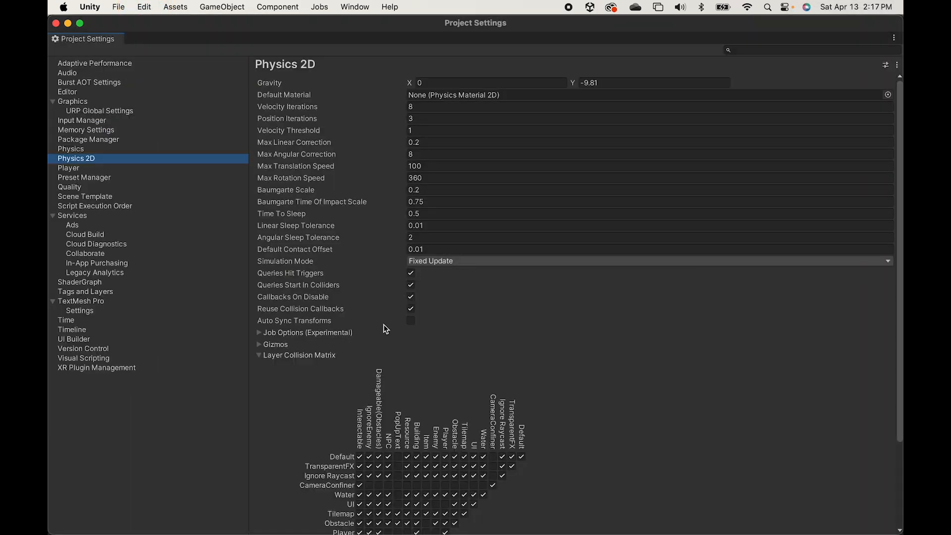
pyautogui.scroll(-3)
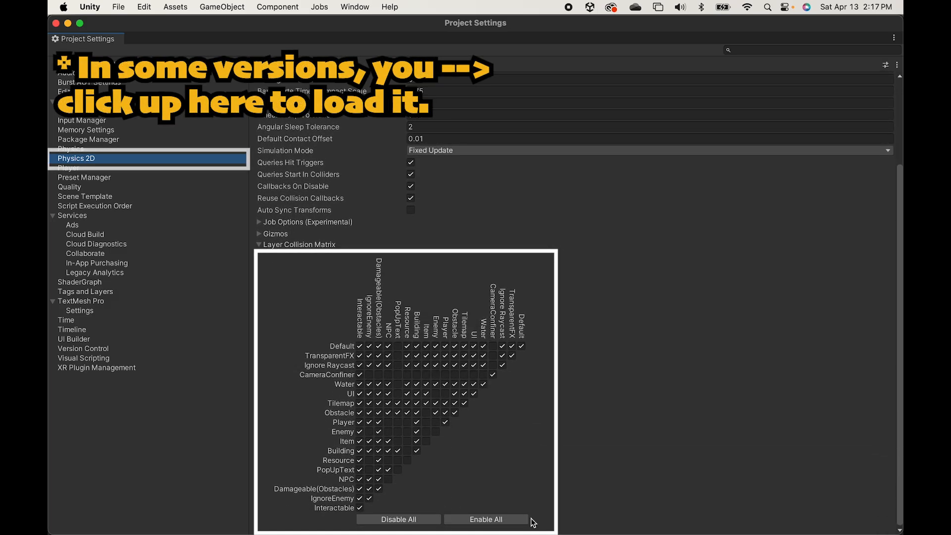
pyautogui.scroll(-3)
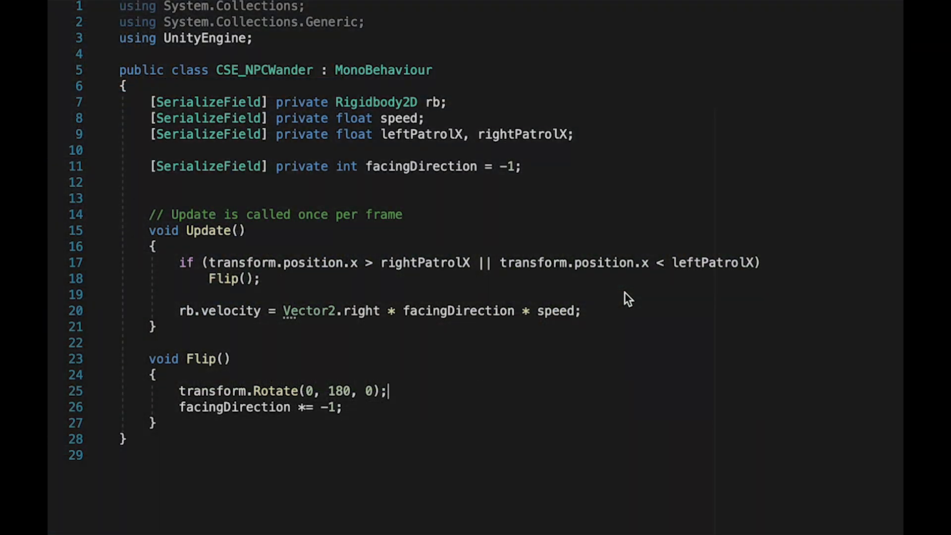
# Declare private bool isWalking and wrap the velocity assignment in if(isWalking).
pyautogui.write('private')
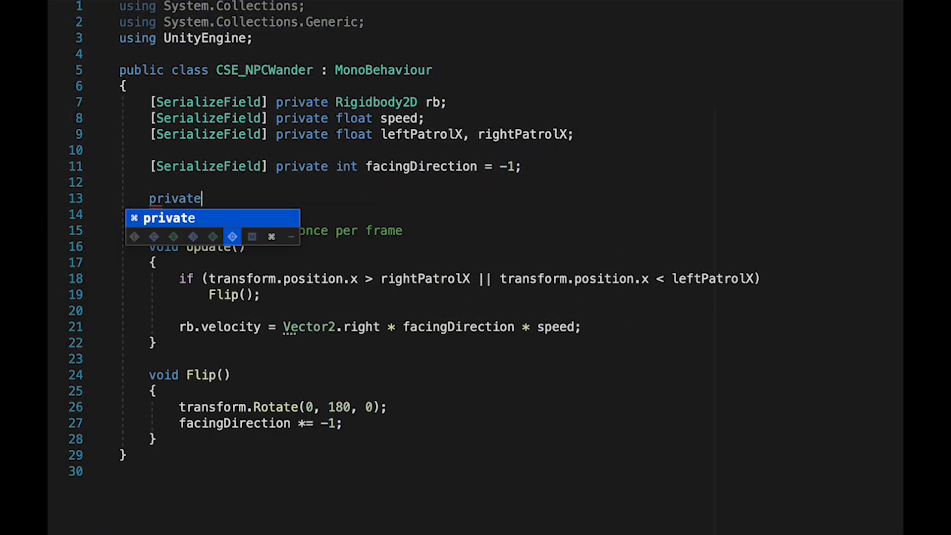
pyautogui.write('bool isWalking;')
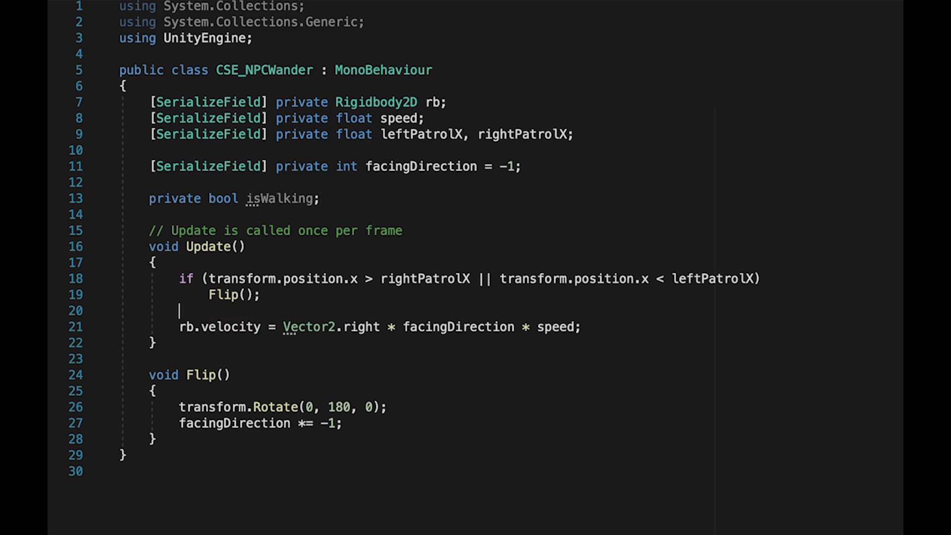
pyautogui.write('if(isWalking')
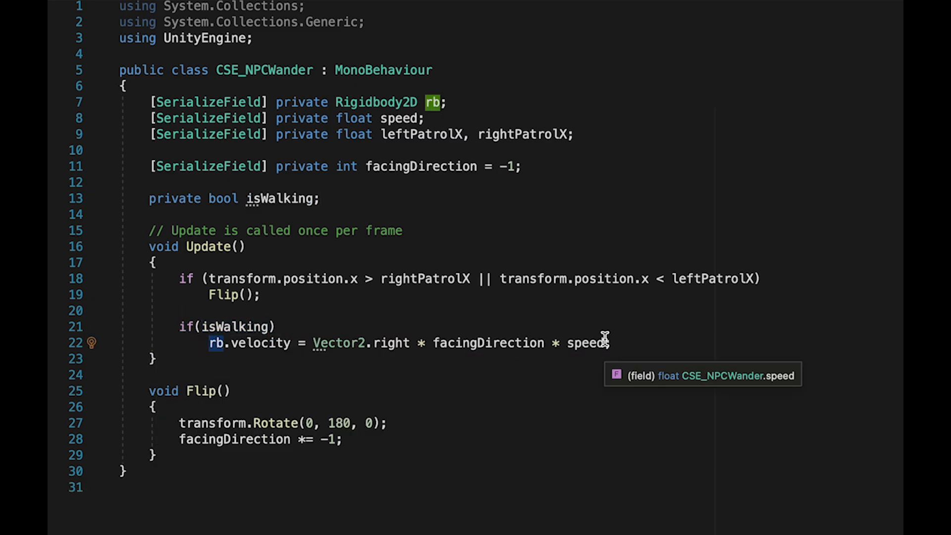
pyautogui.moveTo(536, 220)
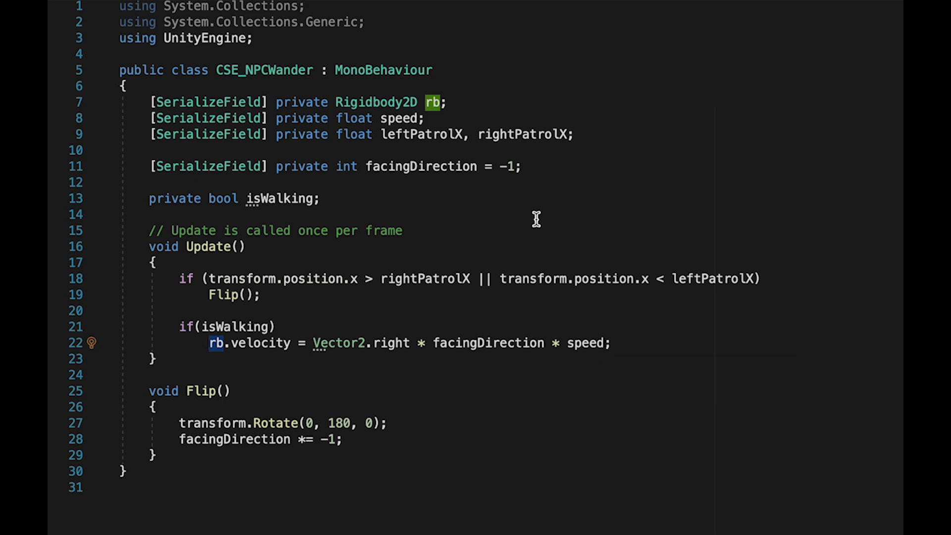
pyautogui.moveTo(512, 166)
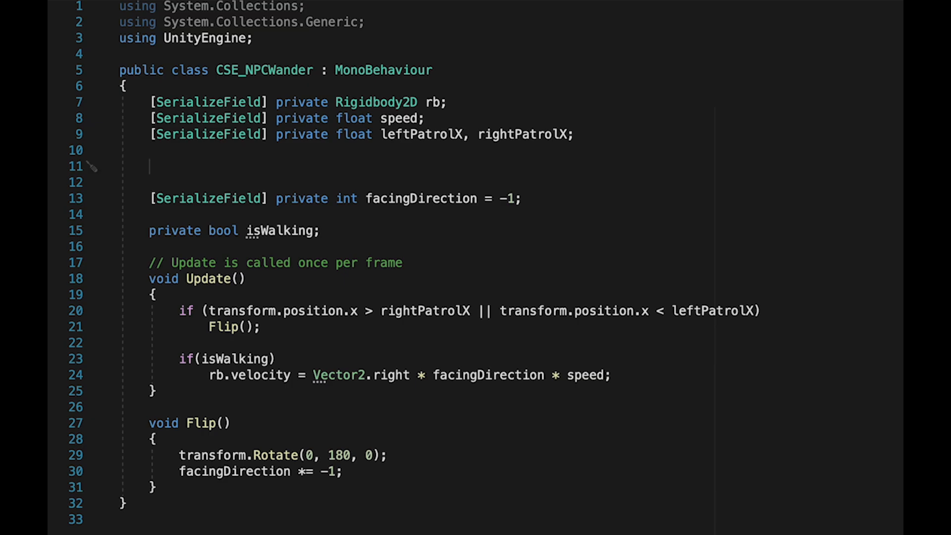
# Declare serialized floats minPauseTime, maxPauseTime, minWalkTime and maxWalkTime.
pyautogui.write('[SerializeField] priv')
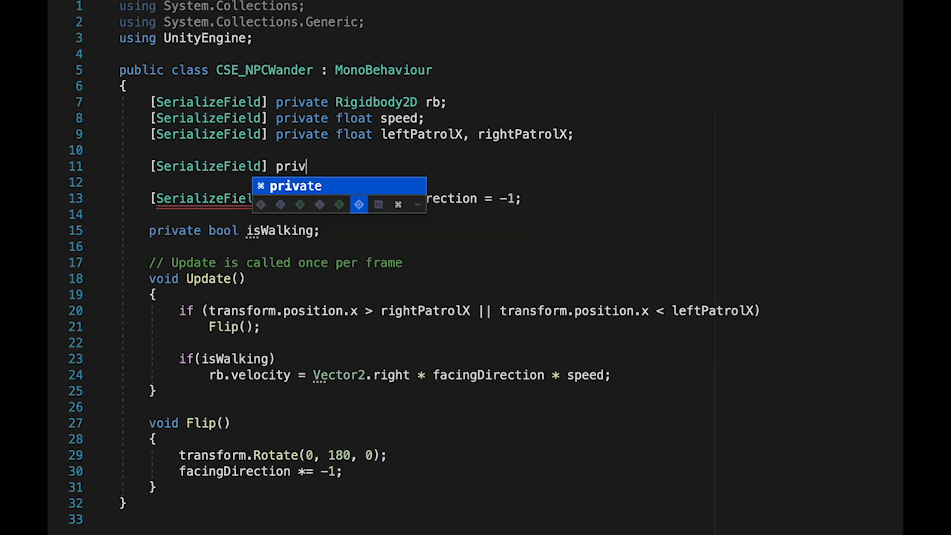
pyautogui.write('ate float minPau')
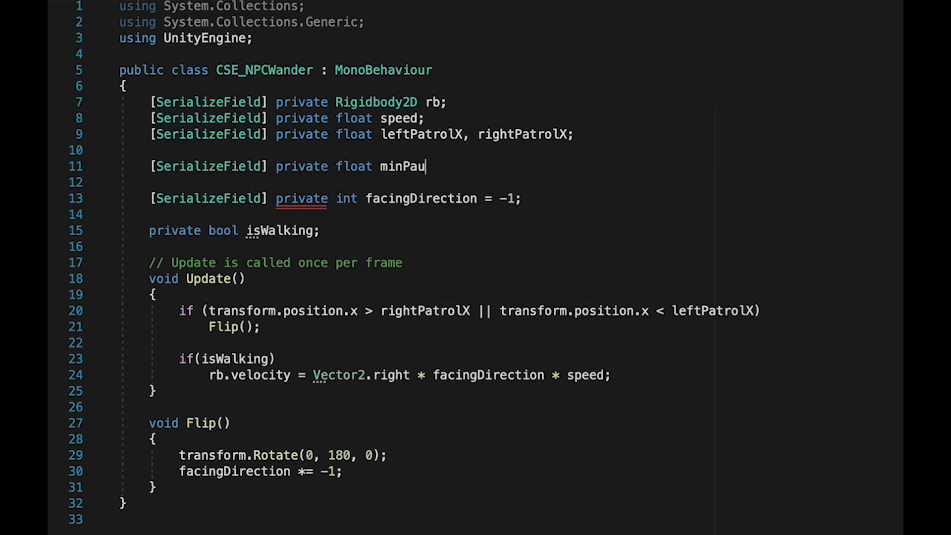
pyautogui.write('seTime, maxPauseTime;')
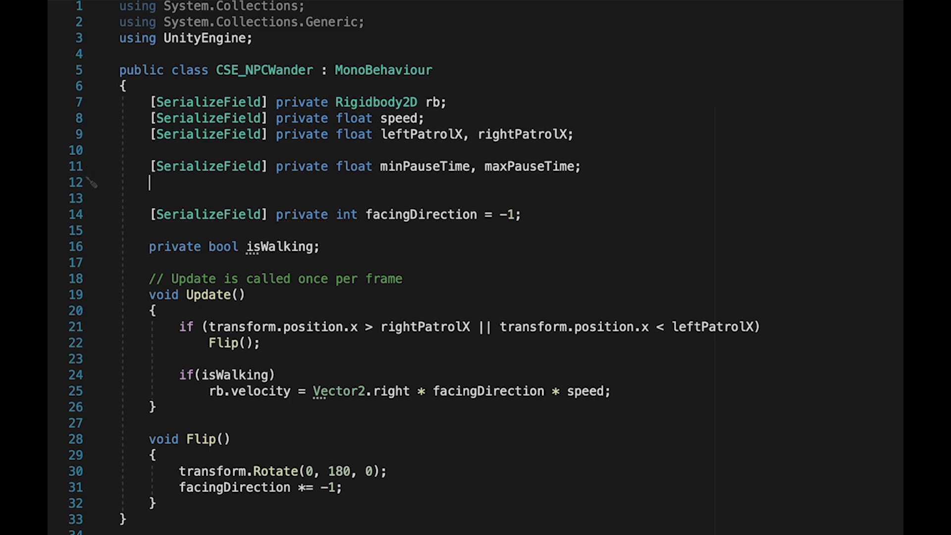
pyautogui.write('[SerializeField] private float minWalk')
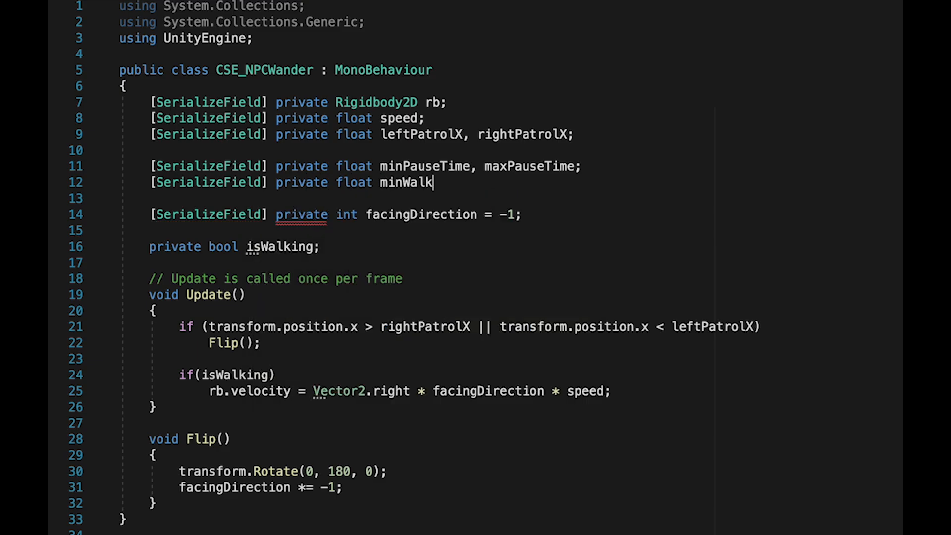
pyautogui.write('Time, maxWalkTime;')
pyautogui.write('private')
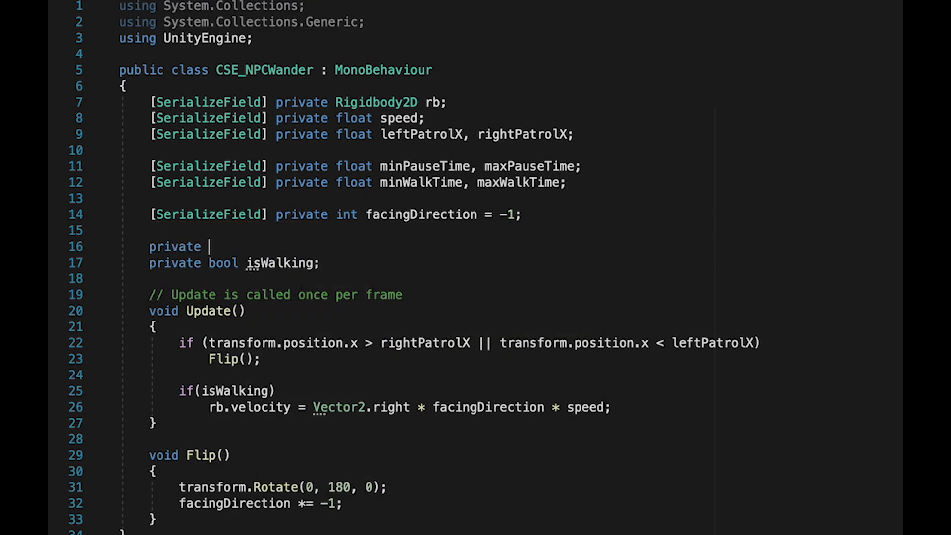
# Declare private floats randomTime and timer, then begin an empty Start method.
pyautogui.write('float randomTime')
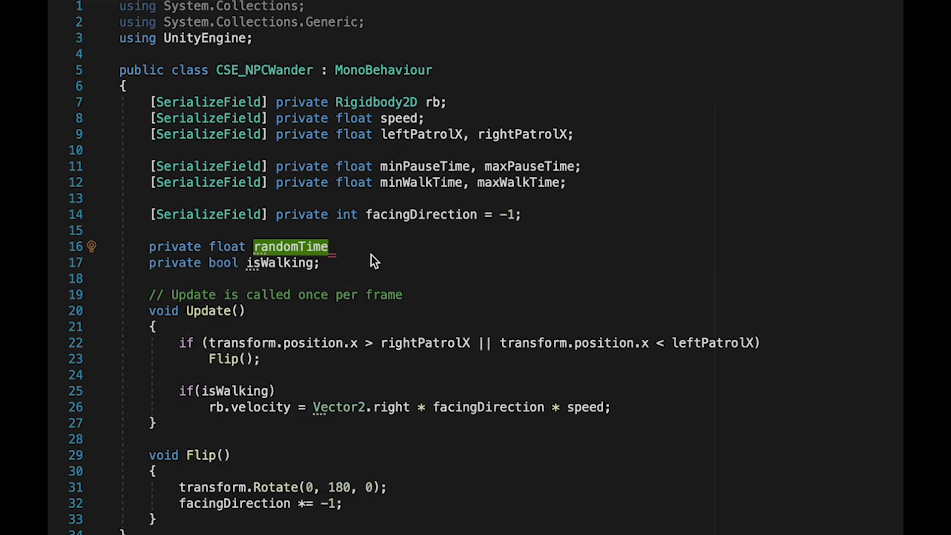
pyautogui.moveTo(514, 164)
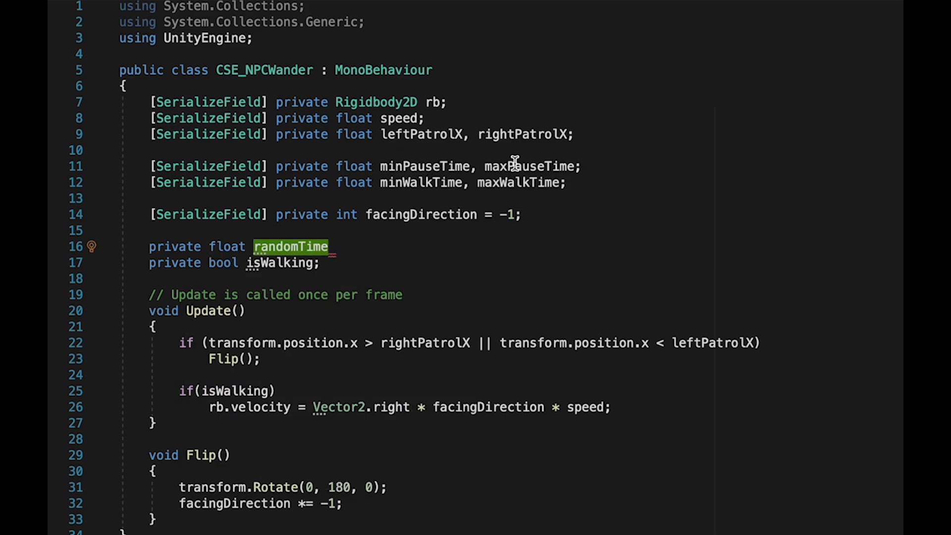
pyautogui.write(',')
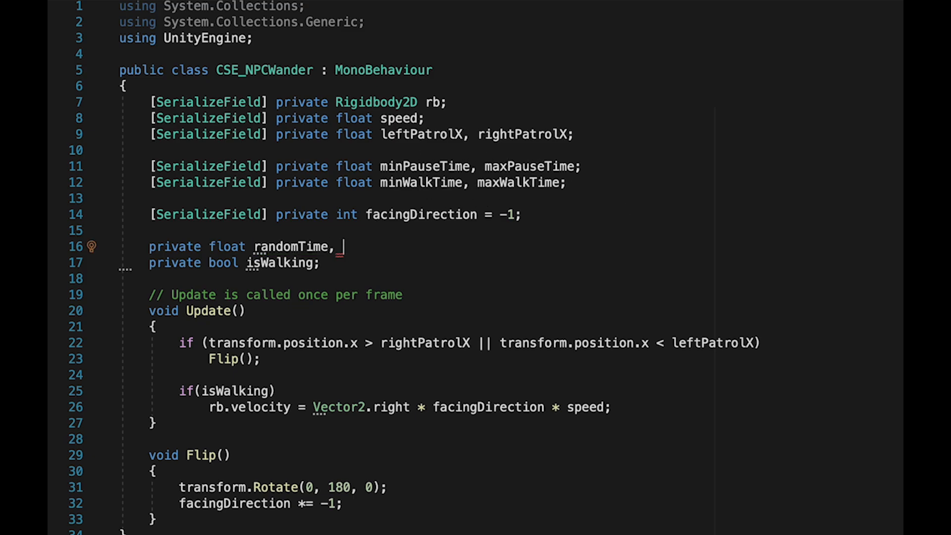
pyautogui.write('timer;')
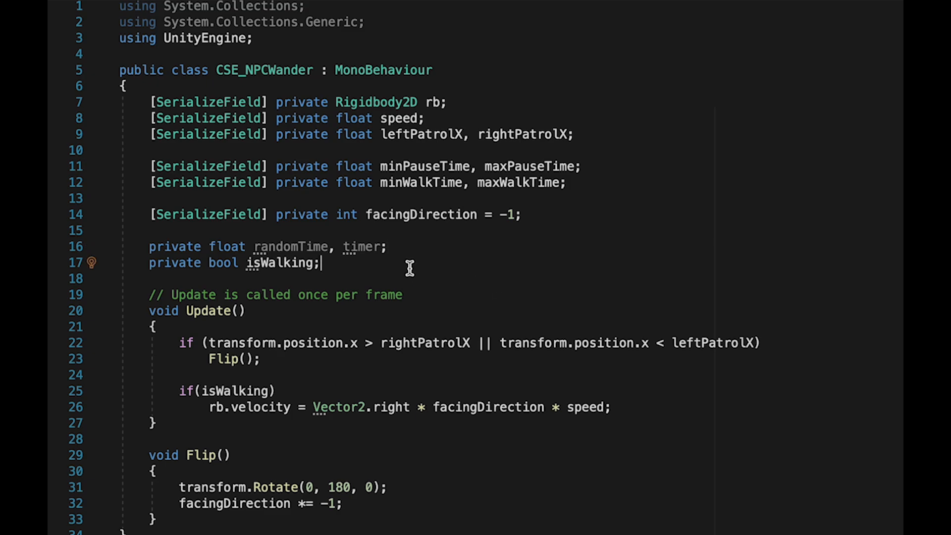
pyautogui.write('Start(')
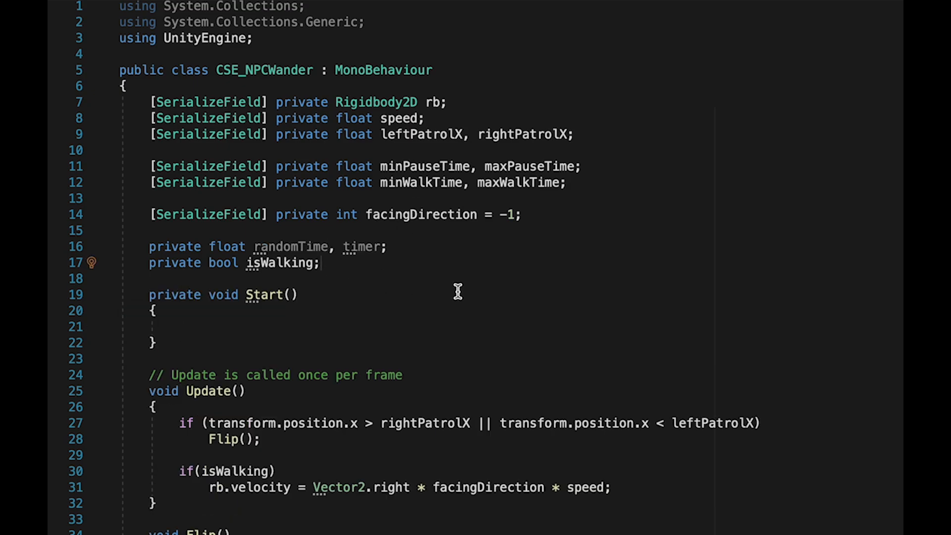
# Start isWalking as true, pick randomTime via Random.Range(minWalkTime, maxWalkTime) in Start, and accumulate timer with a randomTime check in Update.
pyautogui.write('= true')
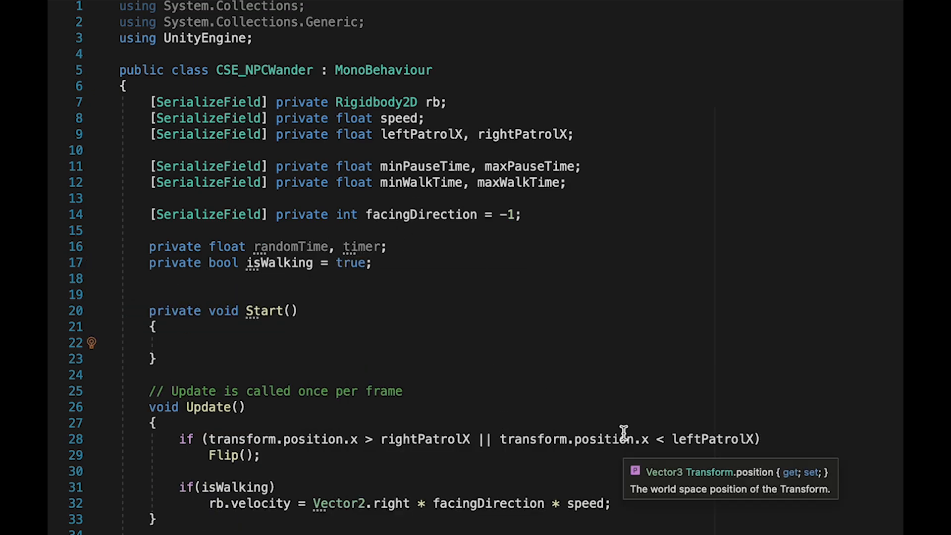
pyautogui.write('randomTime =')
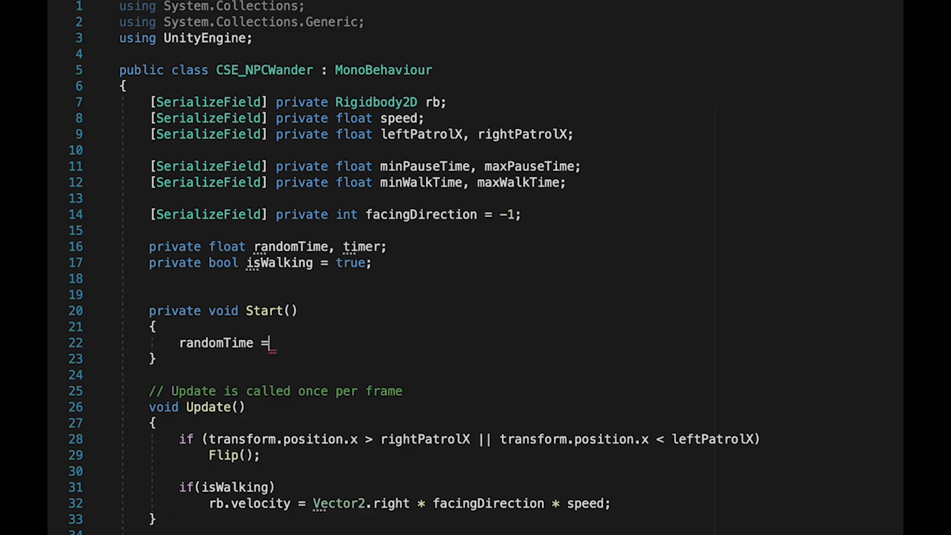
pyautogui.write('Random.R')
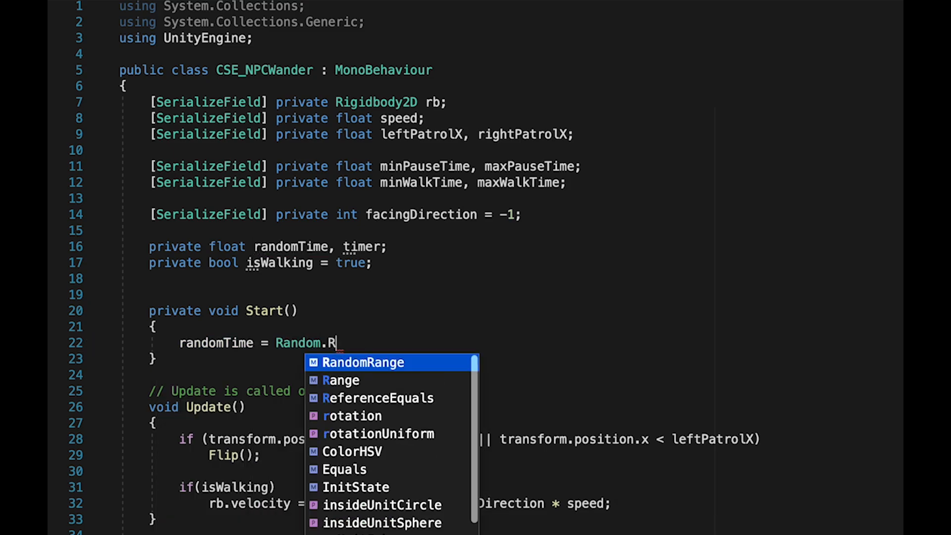
pyautogui.write('ange(minWalkTime, maxWalkTime);')
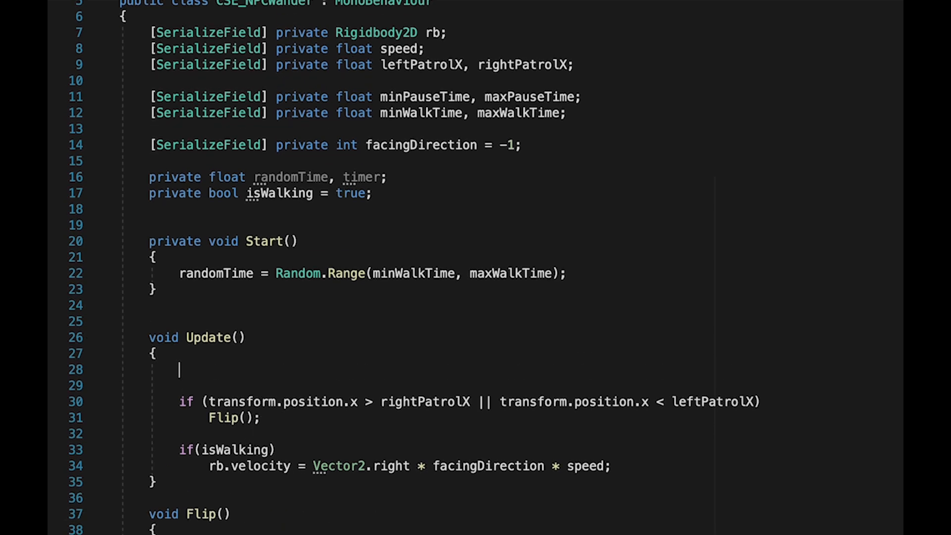
pyautogui.write('timer += Time.deltaTime;')
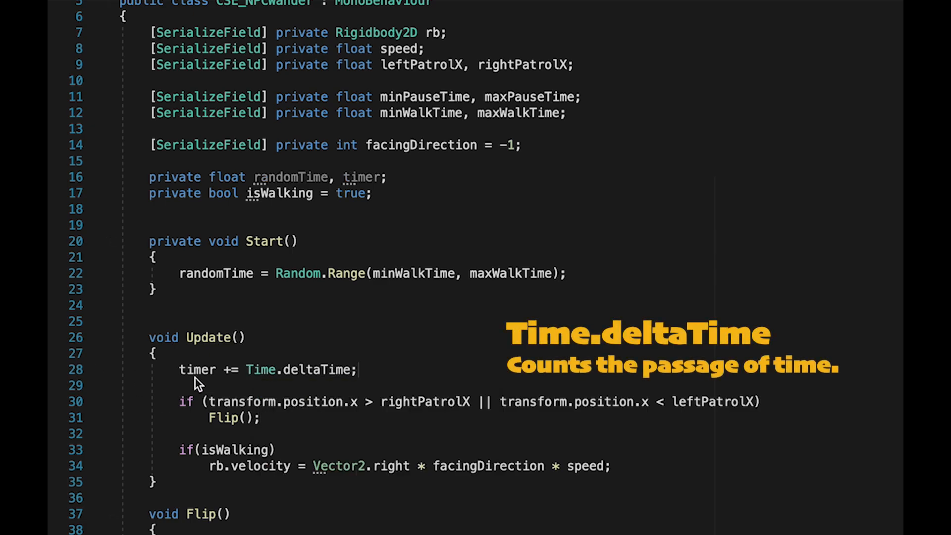
pyautogui.write('if(timer >= randomTime')
pyautogui.write('void StateChange(')
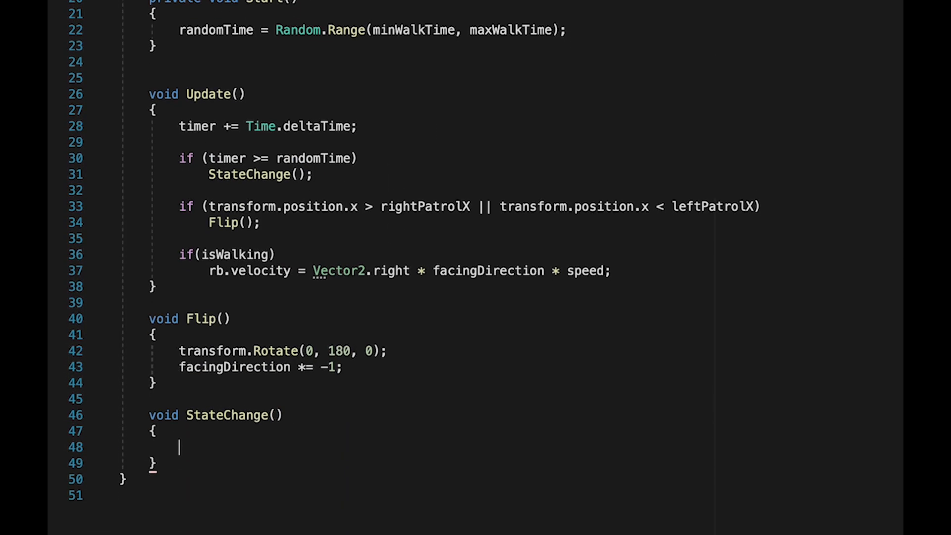
# Write StateChange: toggle isWalking, set randomTime by ternary between walk and pause Random.Range, reset timer to 0.
pyautogui.write('isWalking =')
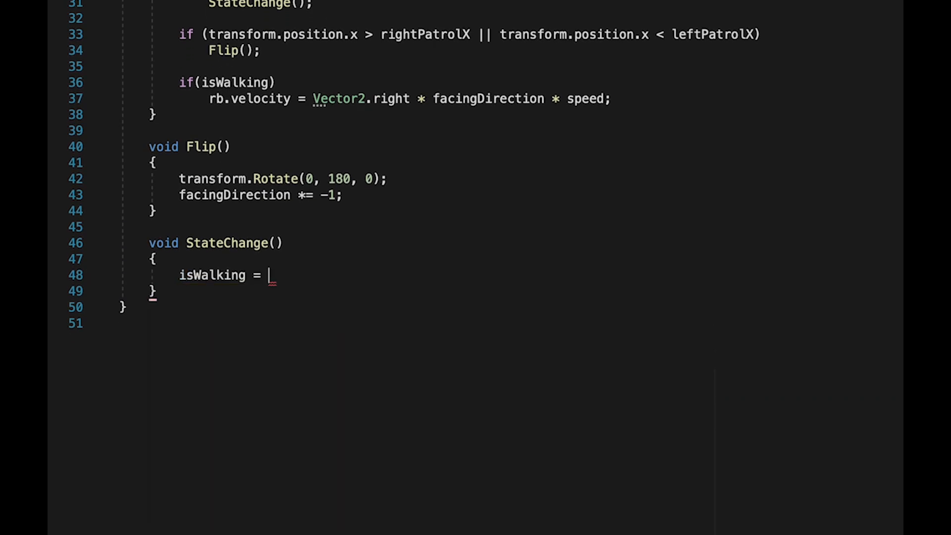
pyautogui.write('!isWalking;')
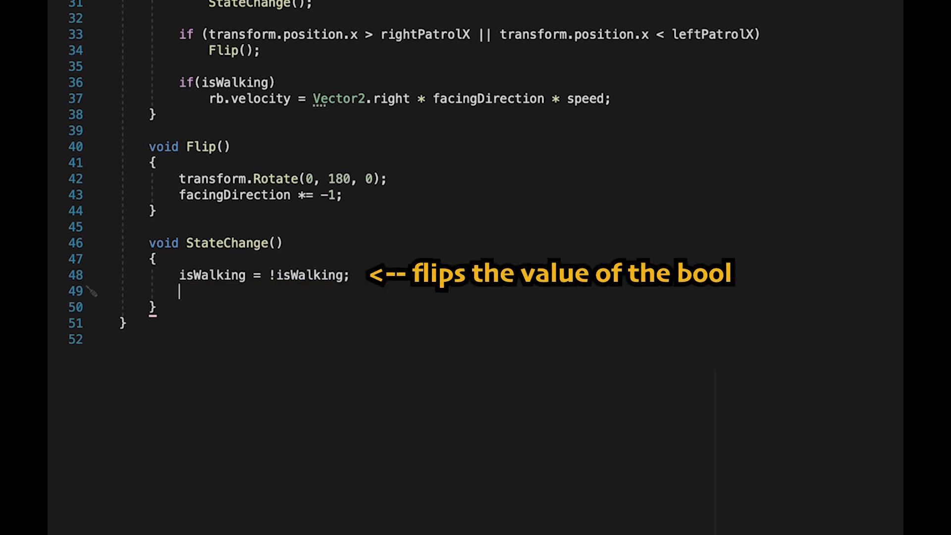
pyautogui.write('randomTime =')
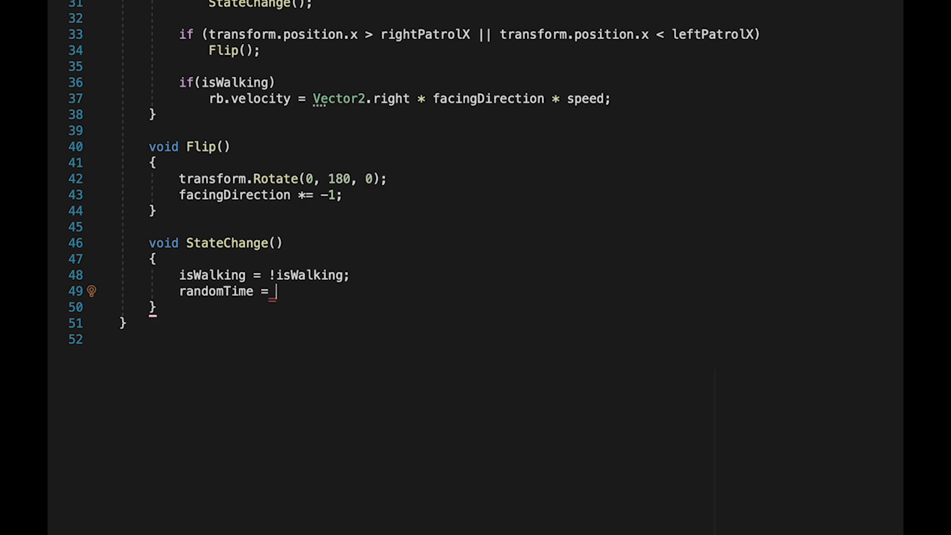
pyautogui.write('isWalk')
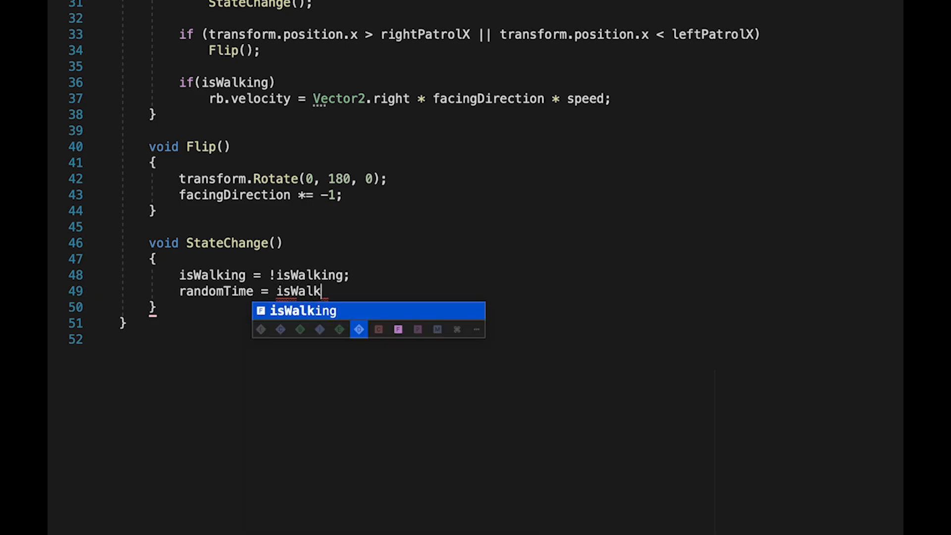
pyautogui.write('ing ? Random')
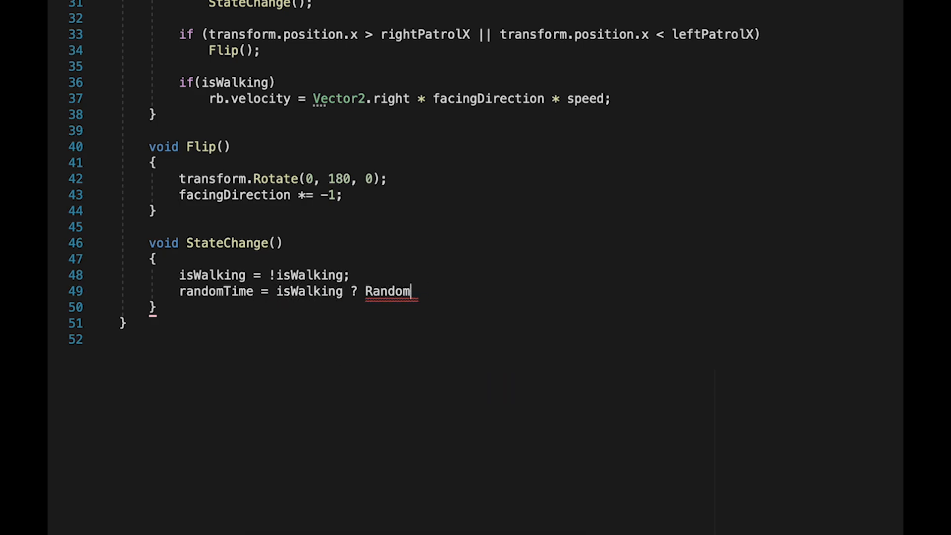
pyautogui.write('.Range(minWalkTime, maxWalkTime) :')
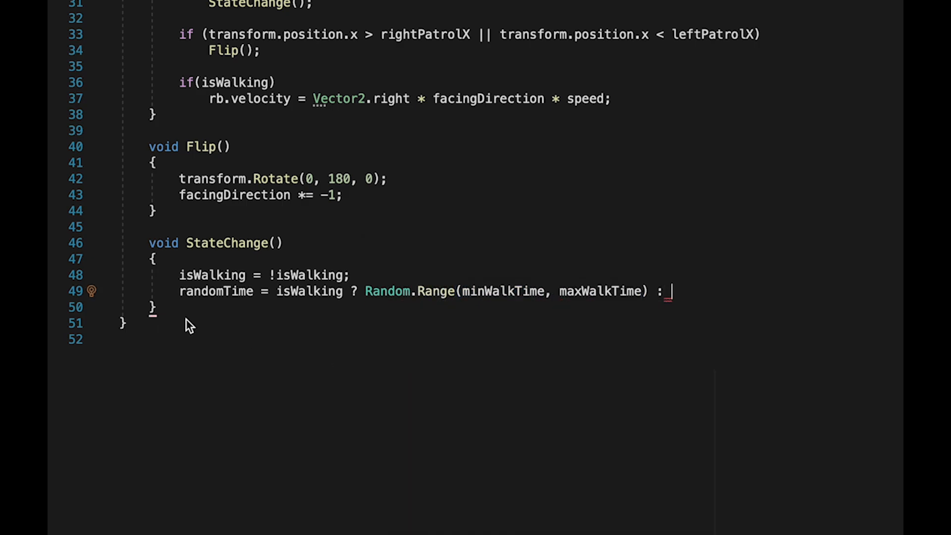
pyautogui.write('Random.Range(minPauseTime')
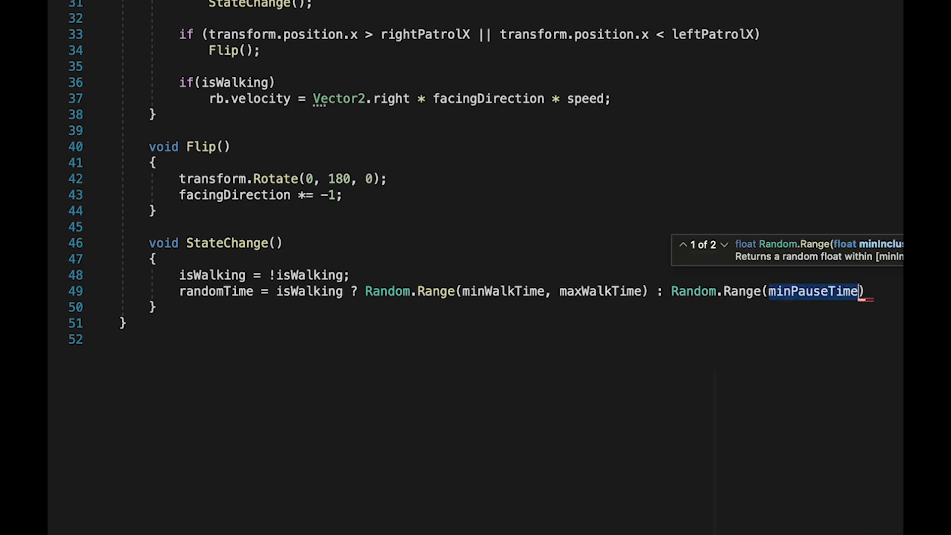
pyautogui.write(', maxPauseTime')
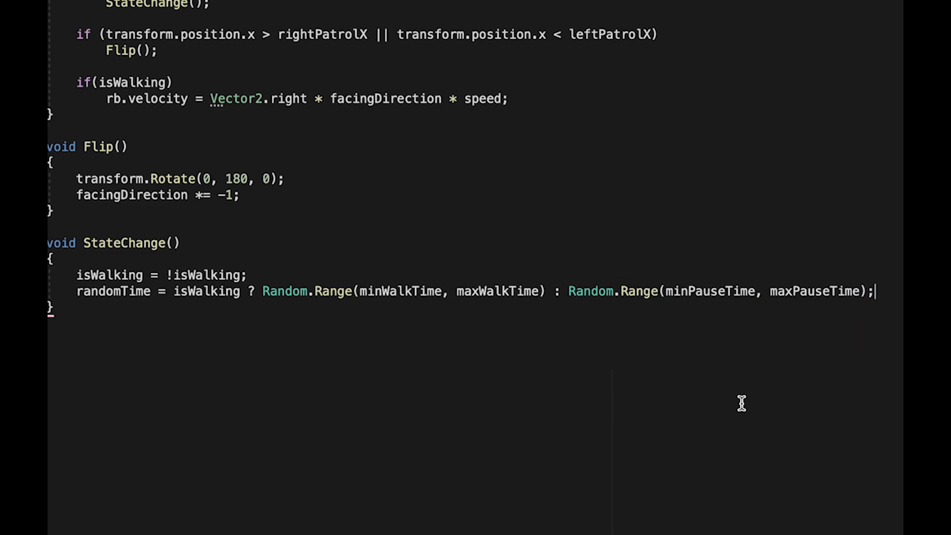
pyautogui.write('timer = 0;')
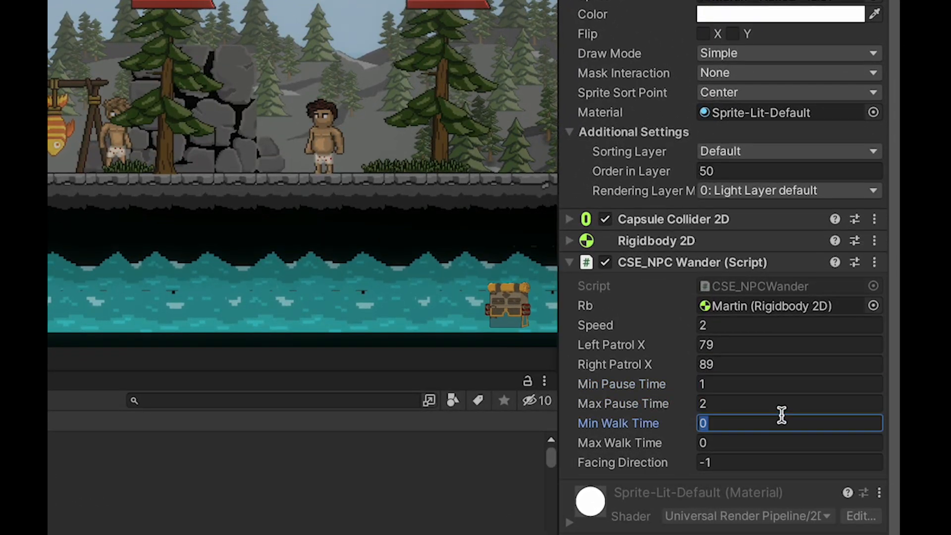
# Set Min Walk Time to 4 on the NPC's wander component in the Inspector.
pyautogui.write('4')
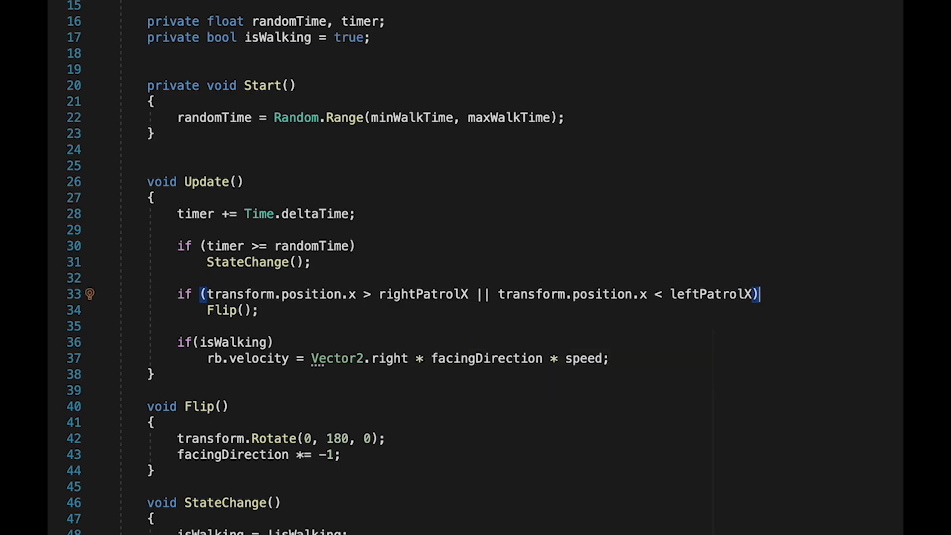
pyautogui.moveTo(254, 322)
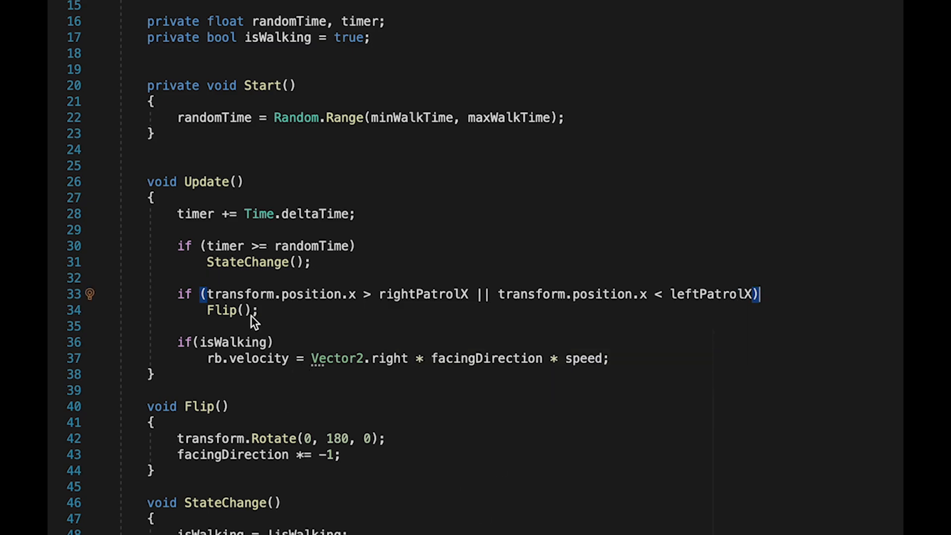
pyautogui.moveTo(520, 321)
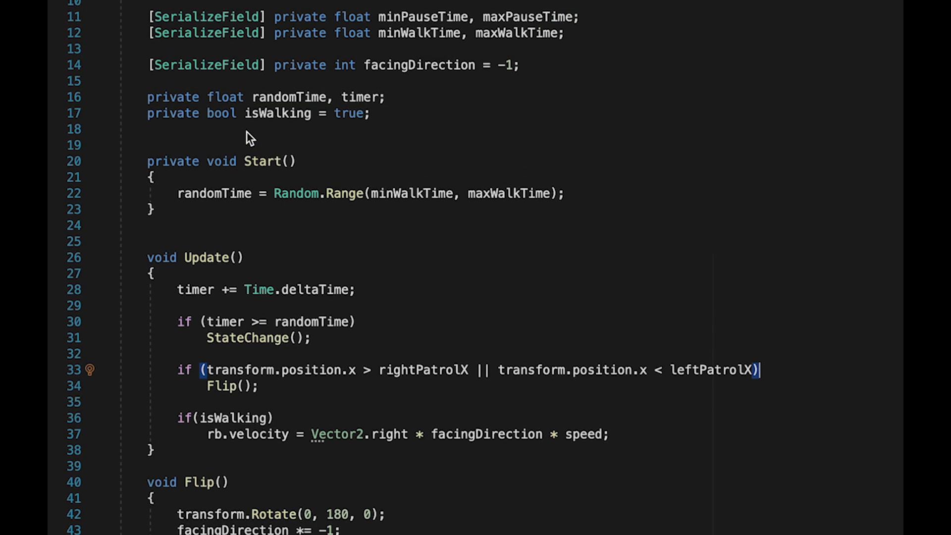
# Declare a private bool isFlipping field in the wander script.
pyautogui.write('private')
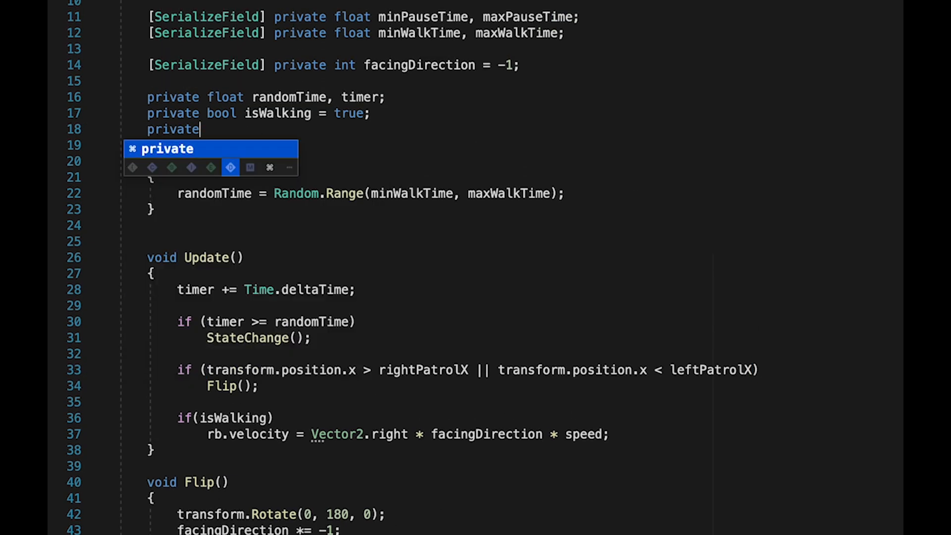
pyautogui.write('bool isFli')
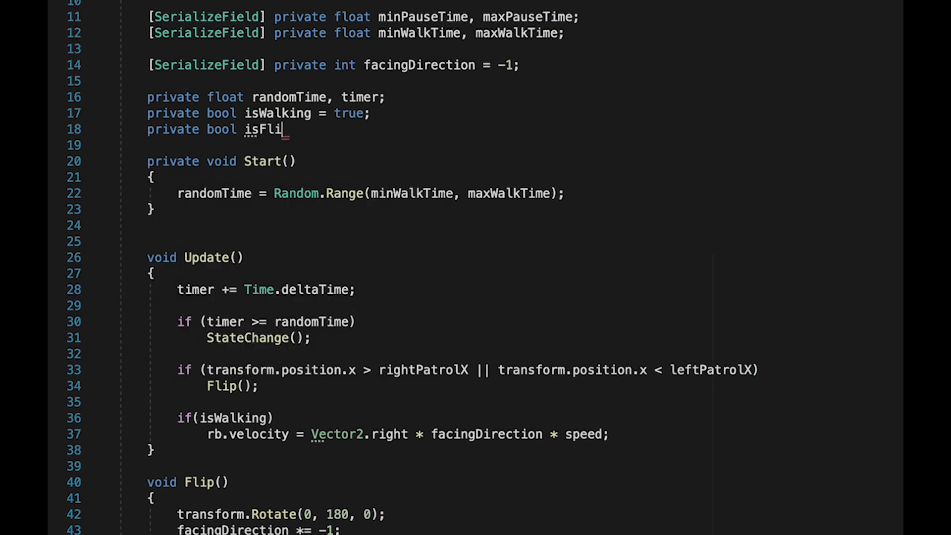
pyautogui.write('pping;')
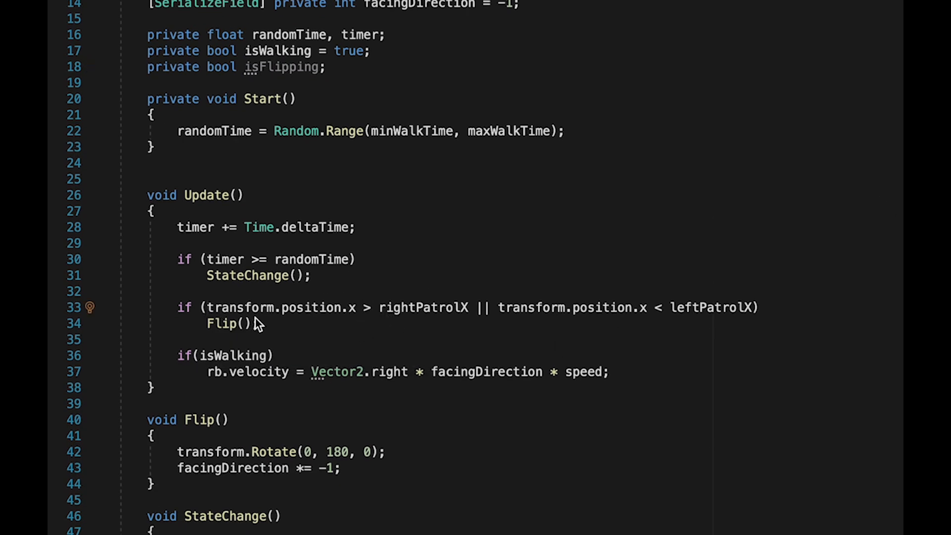
# Guard the patrol-bound flip condition with !isFlipping and set isFlipping = true at the top of Flip.
pyautogui.write('!isFl')
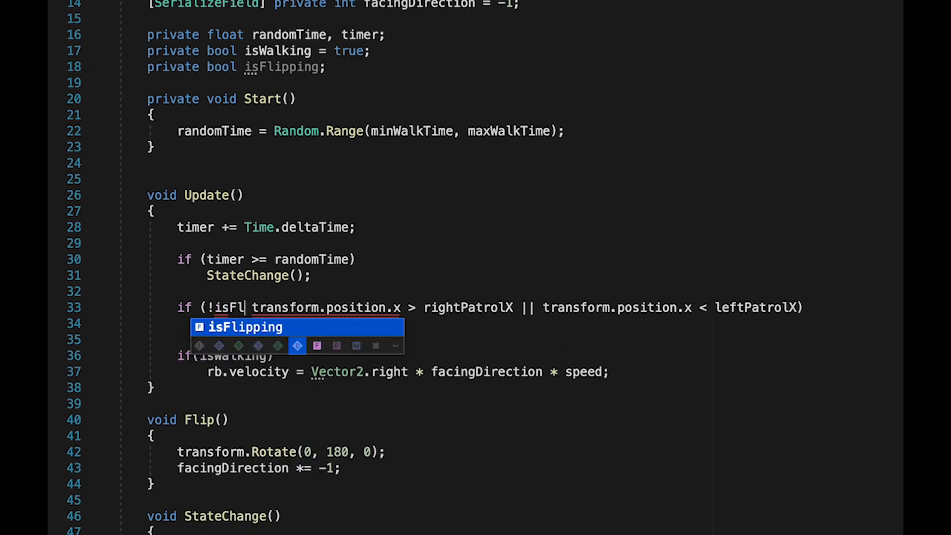
pyautogui.press('Tab')
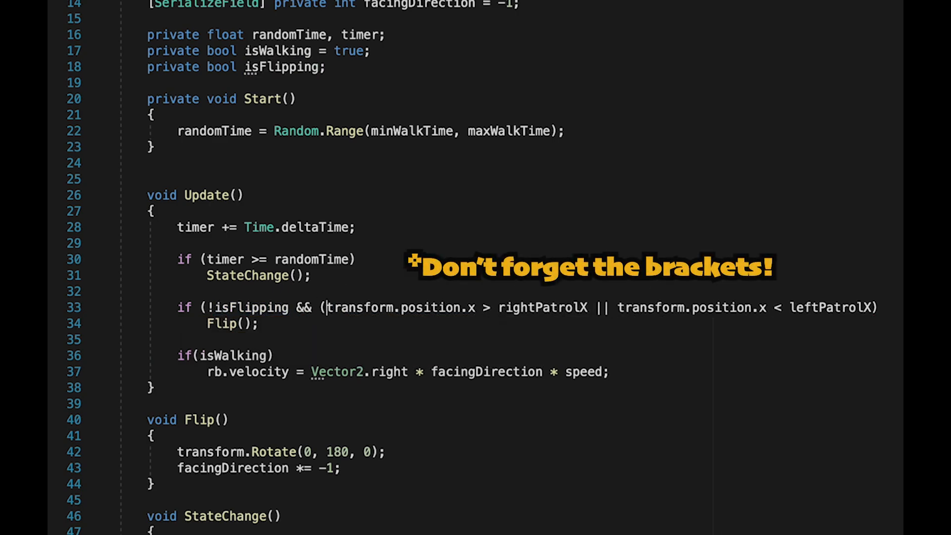
pyautogui.write(')')
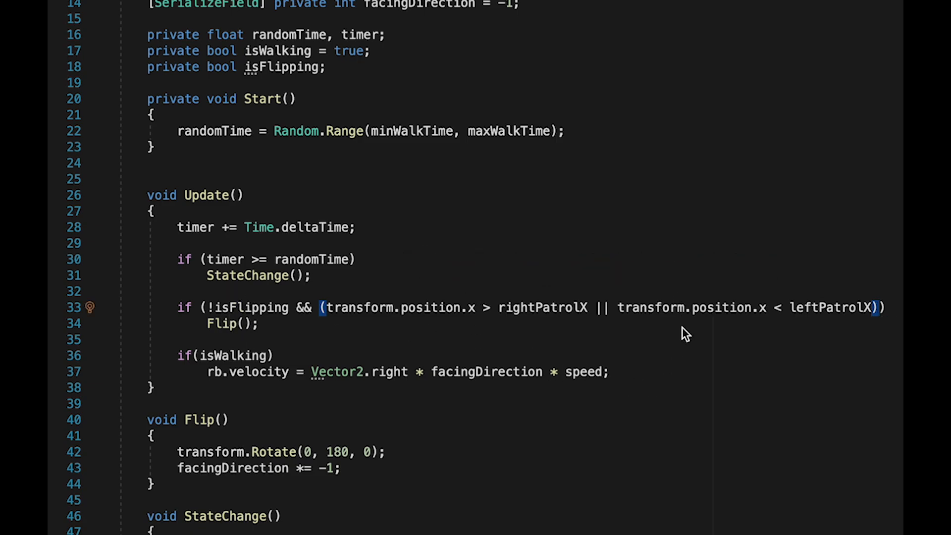
pyautogui.moveTo(601, 467)
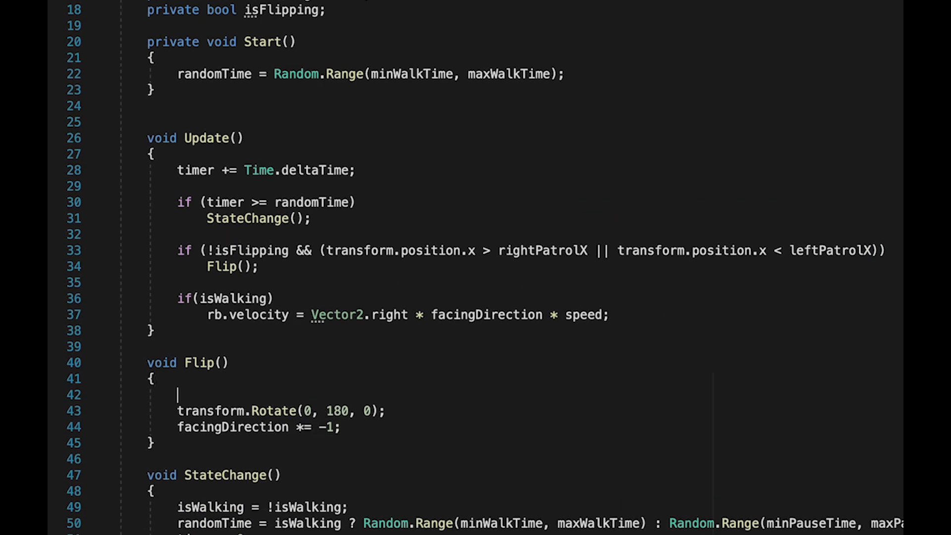
pyautogui.write('isFlipping = true;')
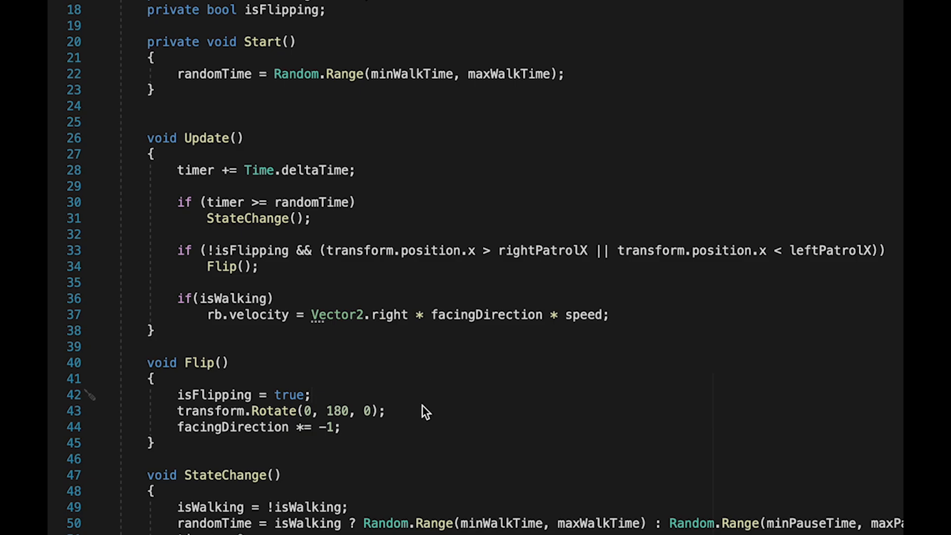
pyautogui.moveTo(423, 408)
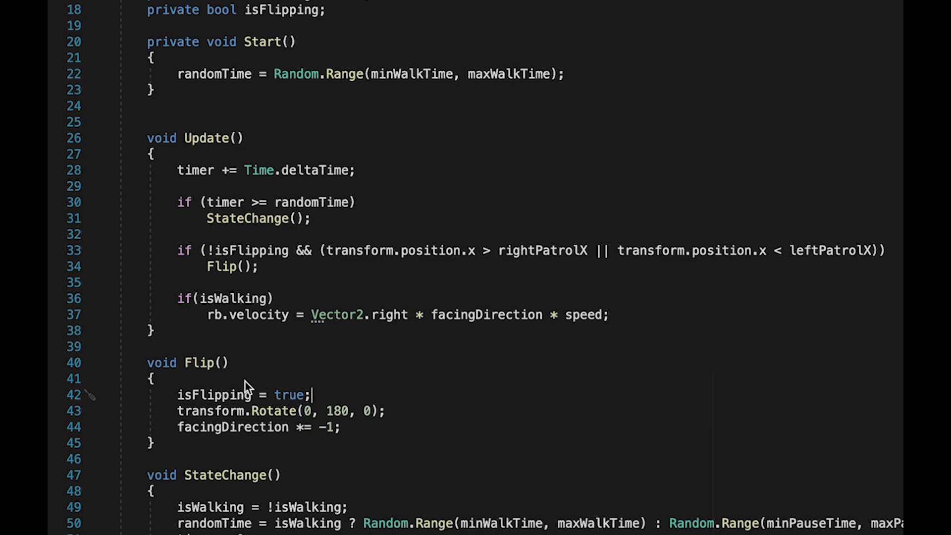
pyautogui.moveTo(518, 429)
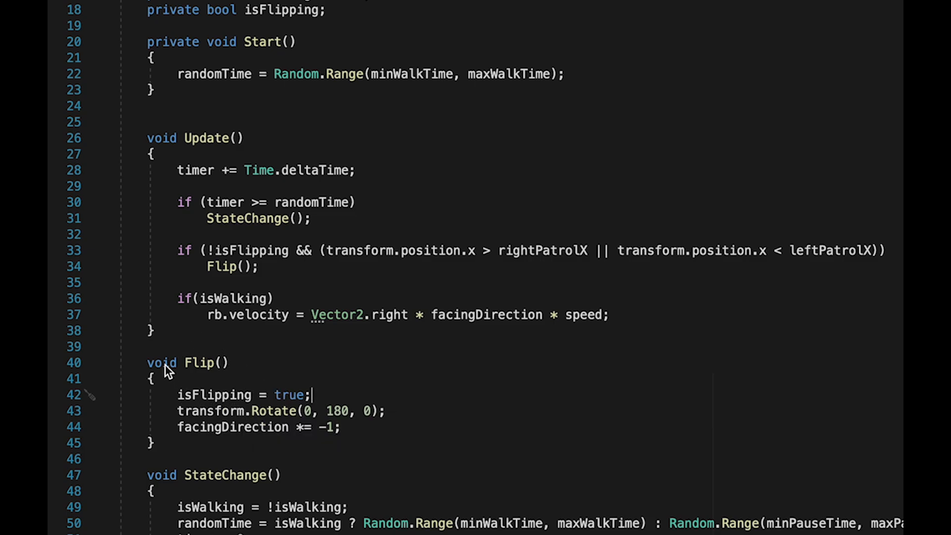
# Turn Flip into an IEnumerator coroutine launched with StartCoroutine from Update.
pyautogui.write('StartCoroutine(')
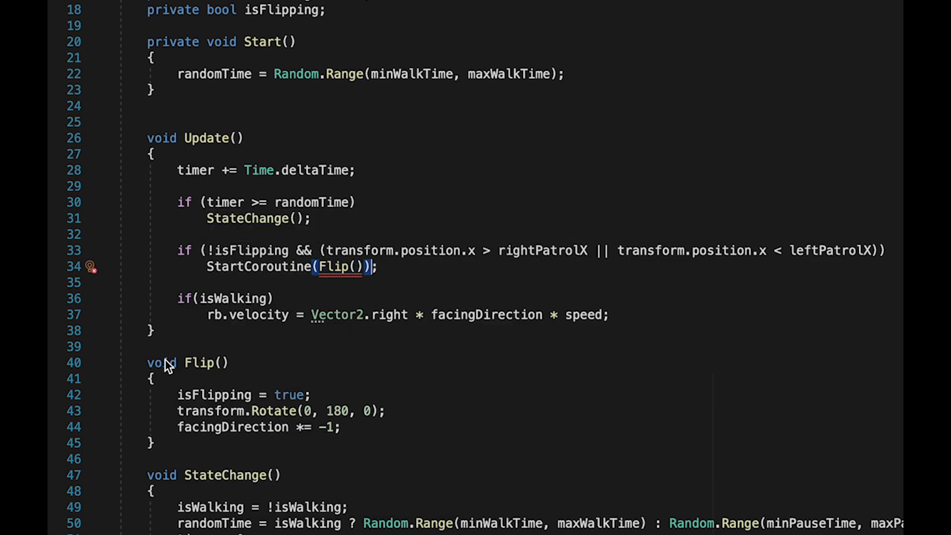
pyautogui.write('IEnumerat')
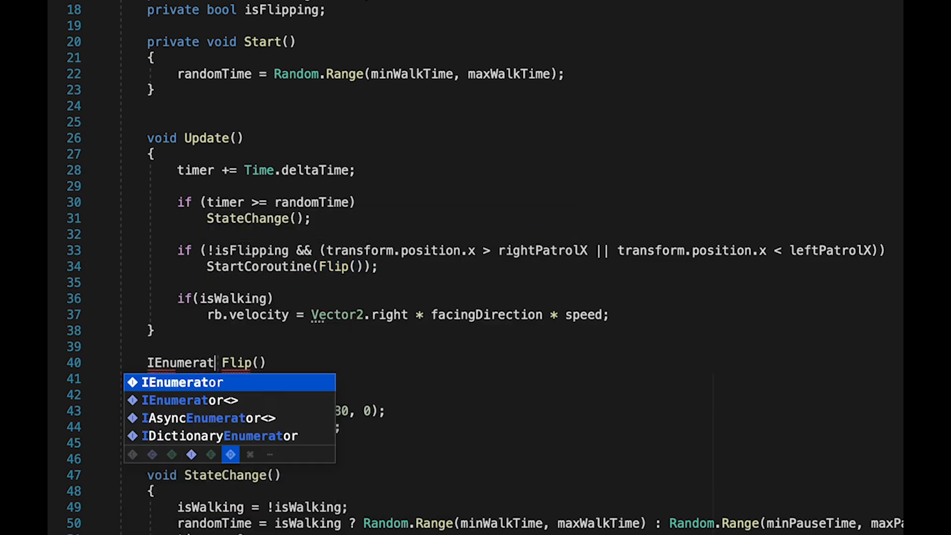
pyautogui.press('Enter')
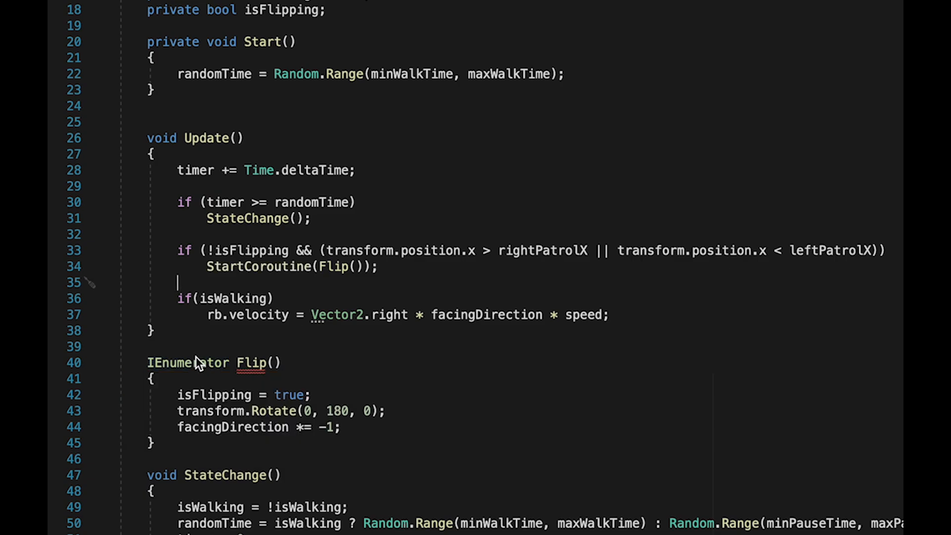
# Make Flip yield WaitForSeconds(0.5f) and then set isFlipping back to false.
pyautogui.write('yield return')
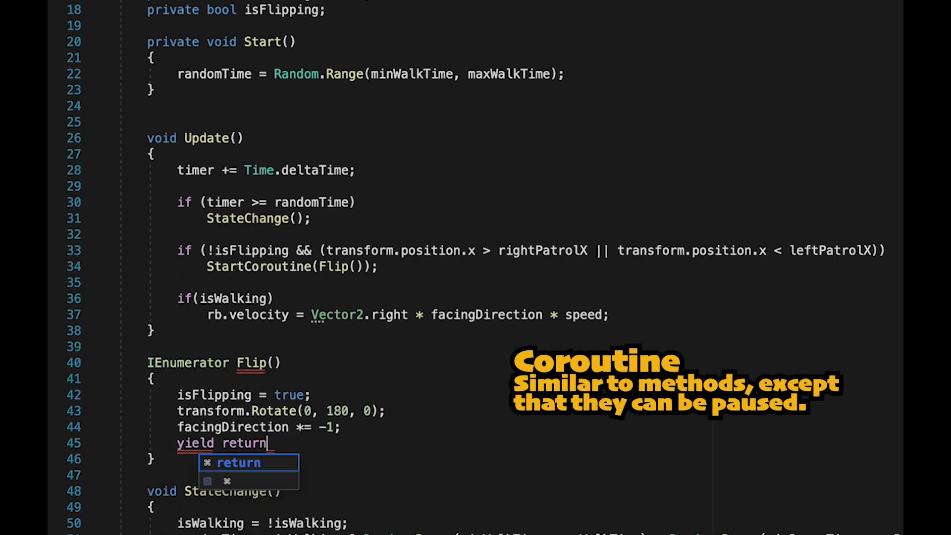
pyautogui.write('new WaitForSeconds9.')
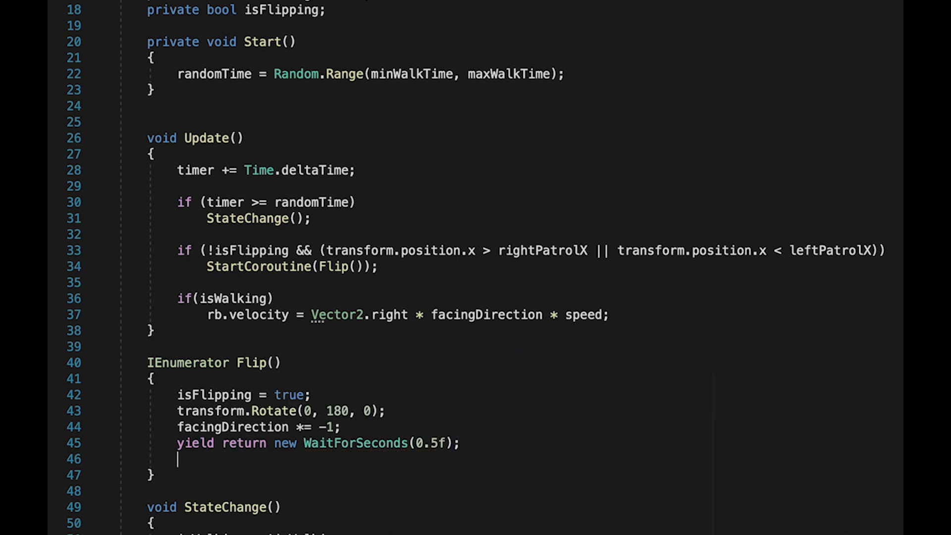
pyautogui.write('isFlipping = f')
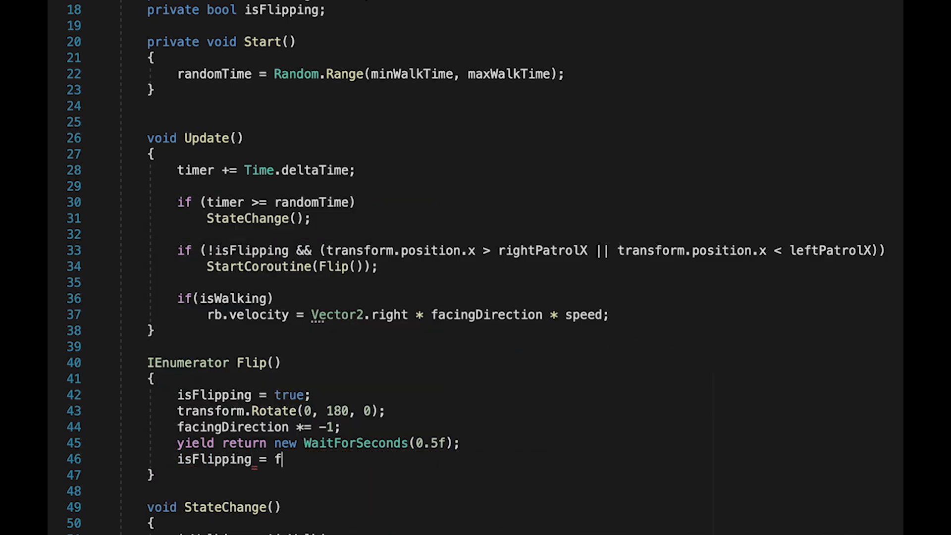
pyautogui.write('alse;')
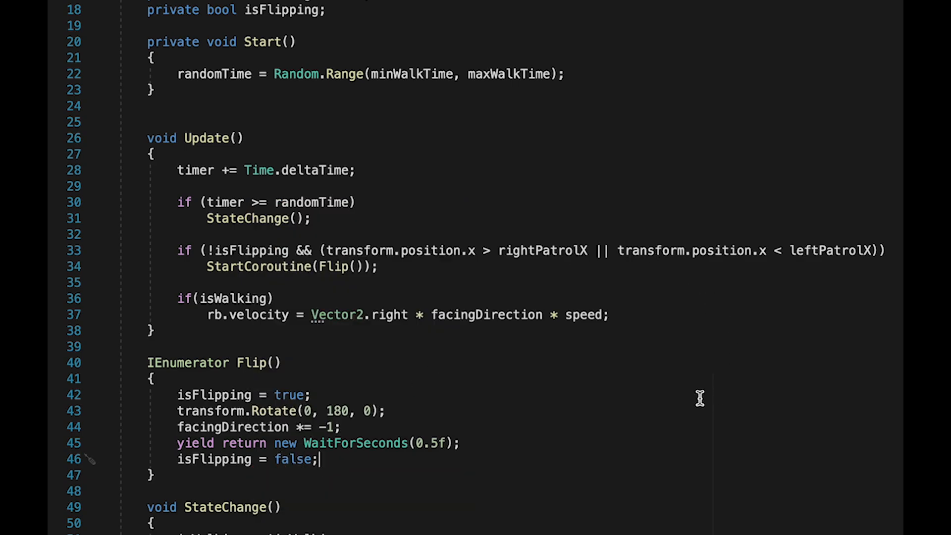
pyautogui.moveTo(654, 473)
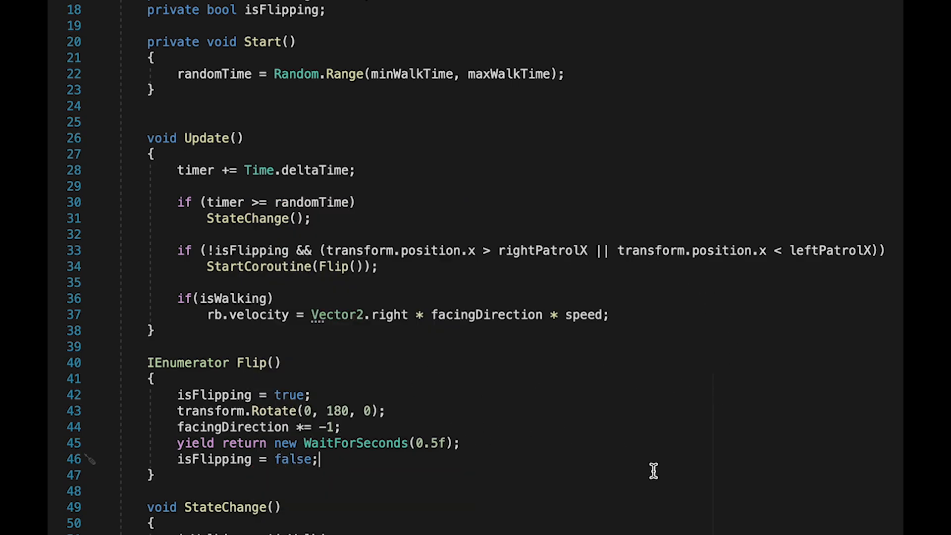
pyautogui.moveTo(355, 512)
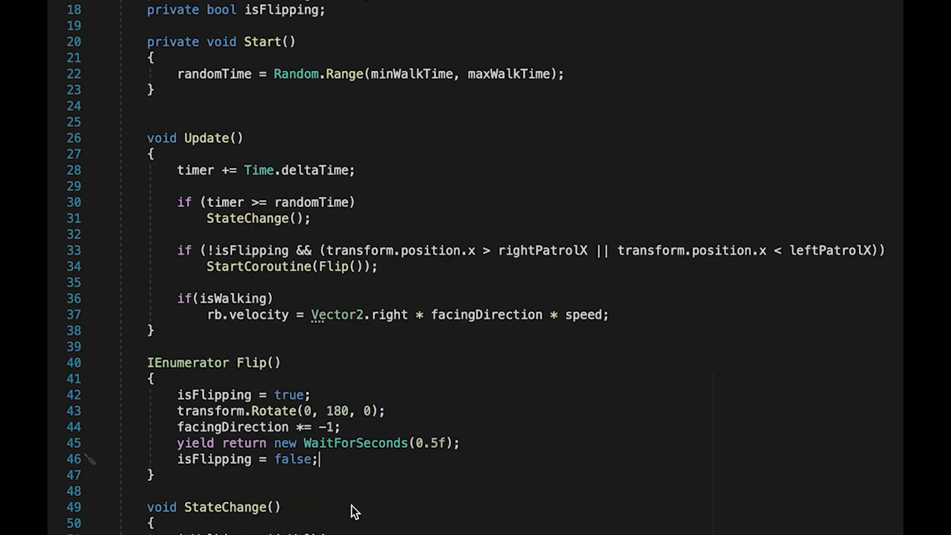
pyautogui.moveTo(801, 531)
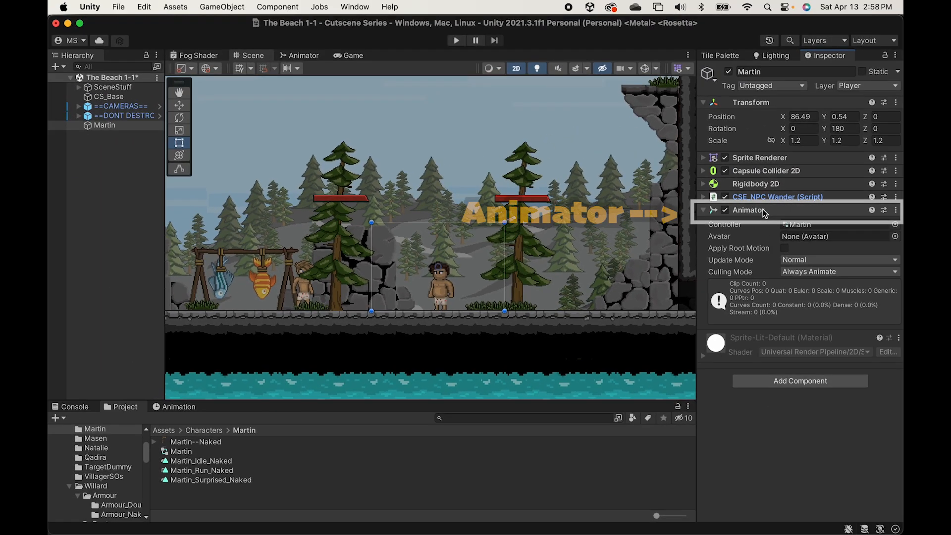
# Make Idle the layer default state in Martin's animator and add a Bool parameter isWalking.
pyautogui.click(304, 55)
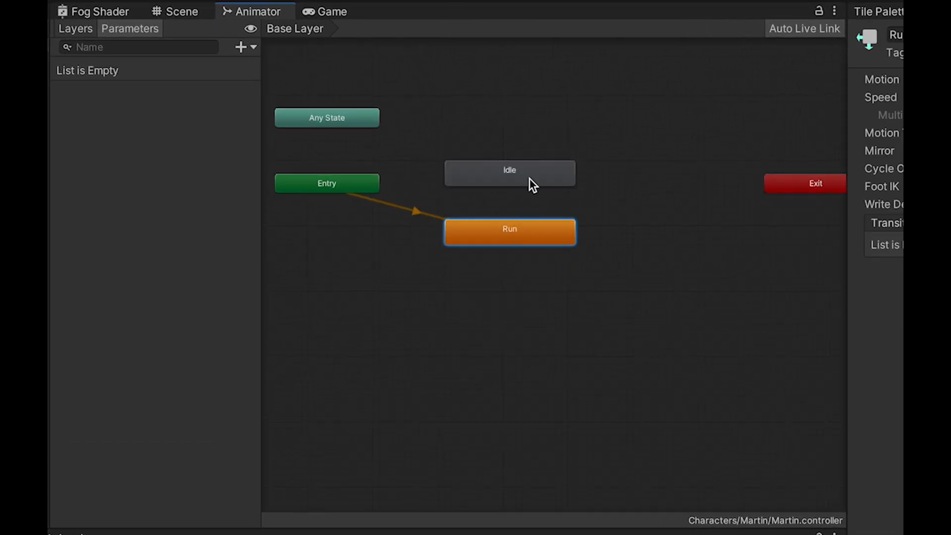
pyautogui.rightClick(509, 173)
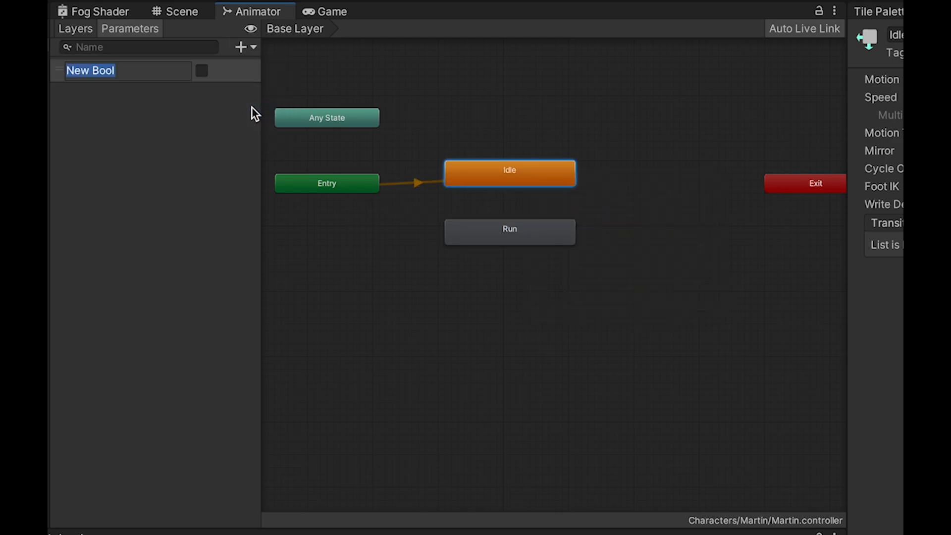
pyautogui.write('isWalking')
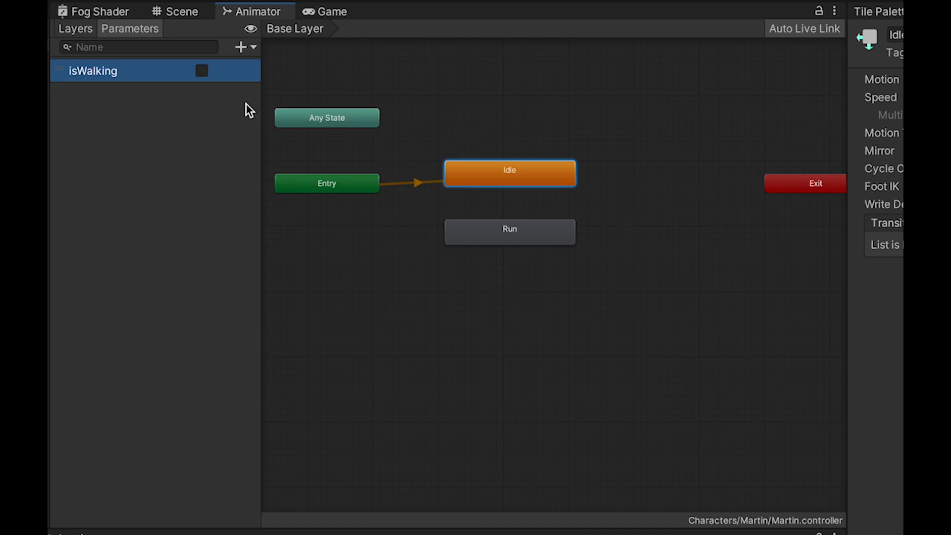
# Create an Idle→Run transition with an isWalking condition, no exit time and duration 0.
pyautogui.rightClick(509, 173)
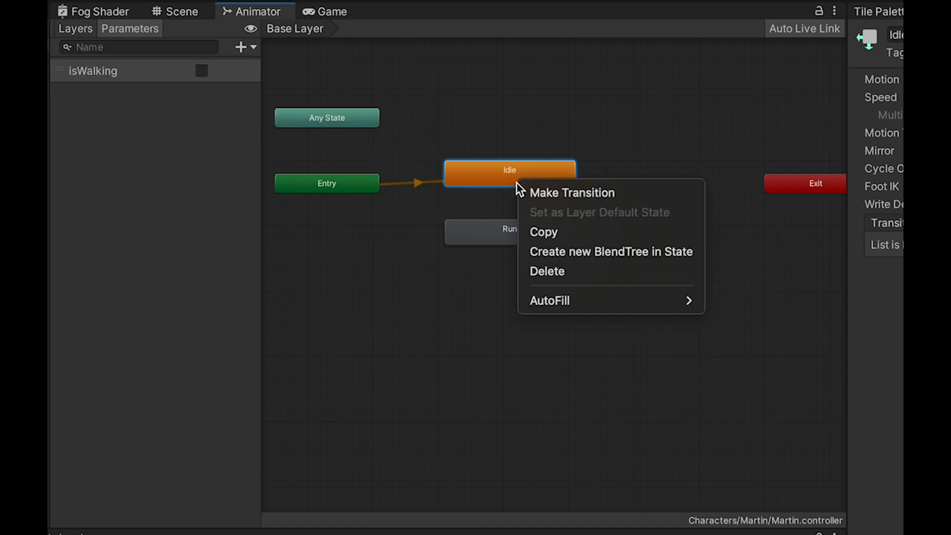
pyautogui.click(570, 192)
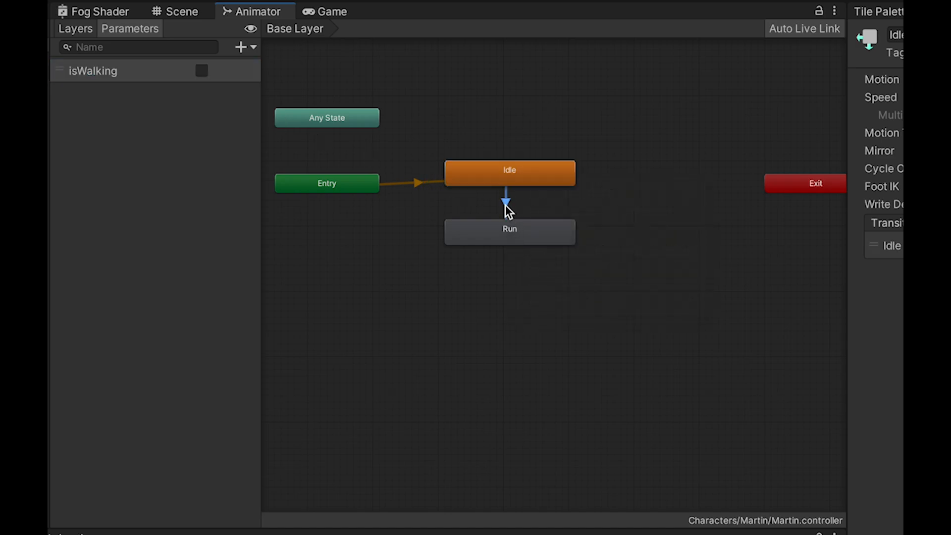
pyautogui.click(507, 201)
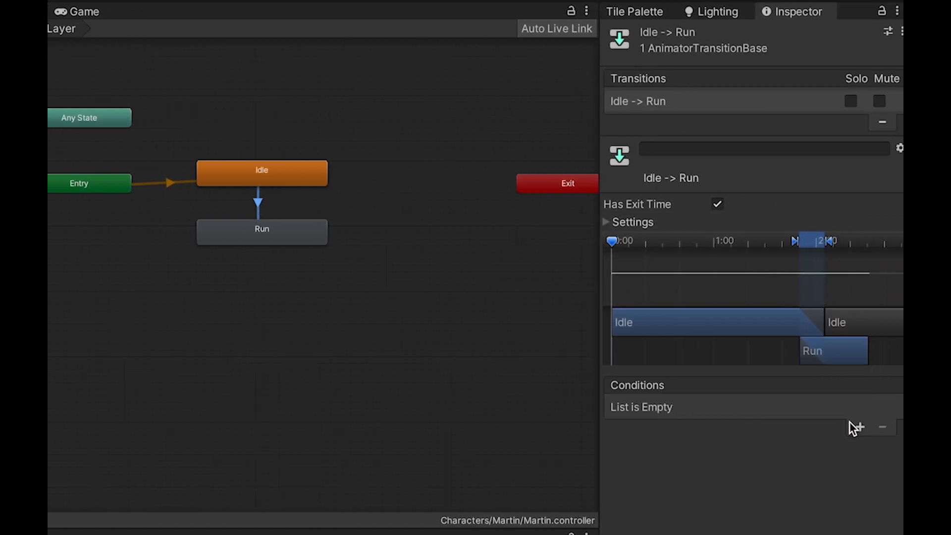
pyautogui.click(860, 427)
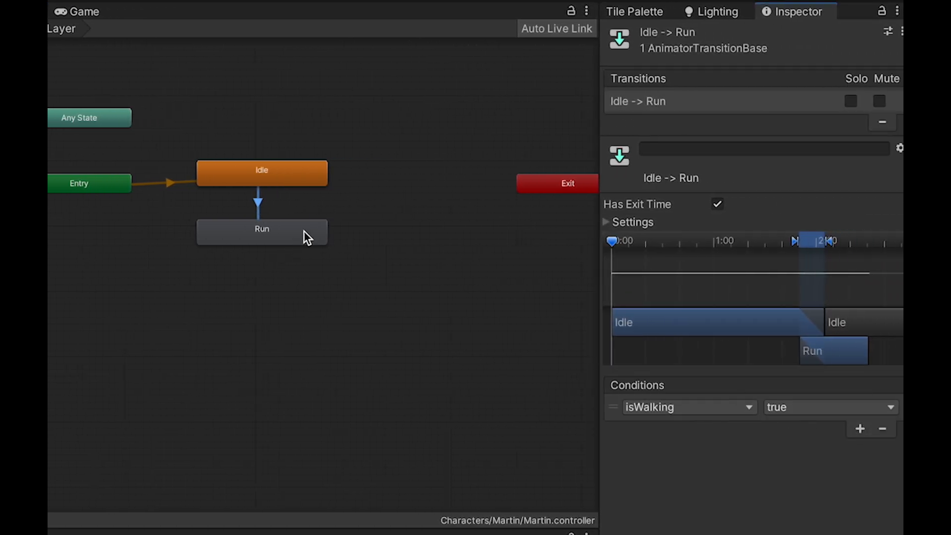
pyautogui.click(717, 204)
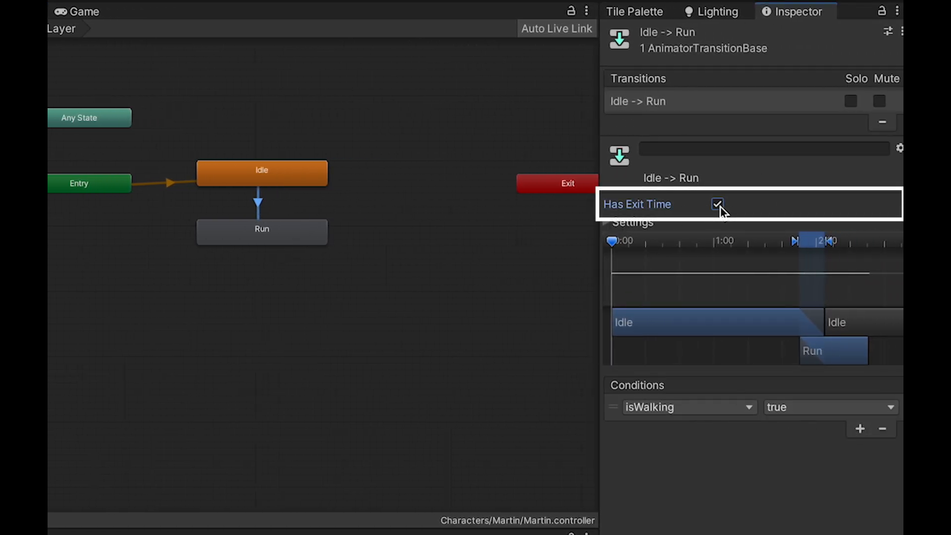
pyautogui.click(718, 204)
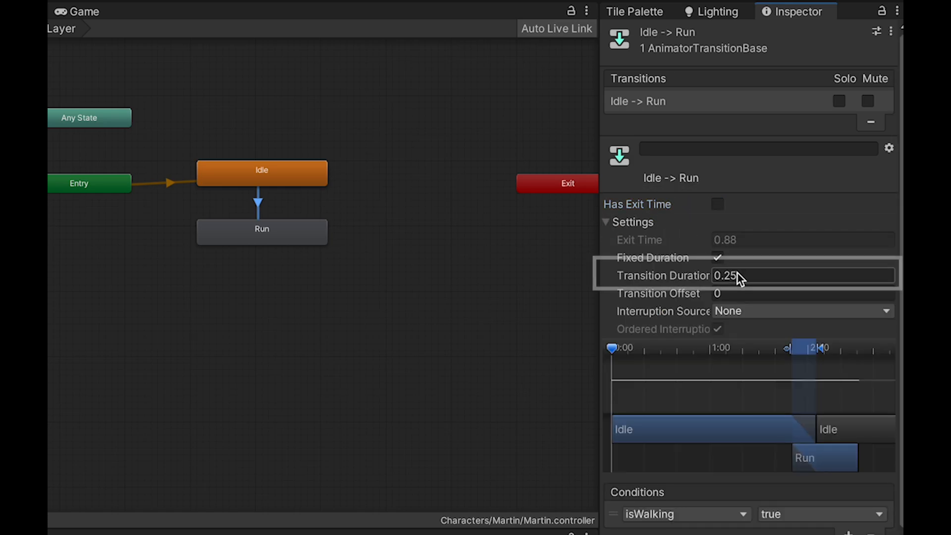
pyautogui.write('0')
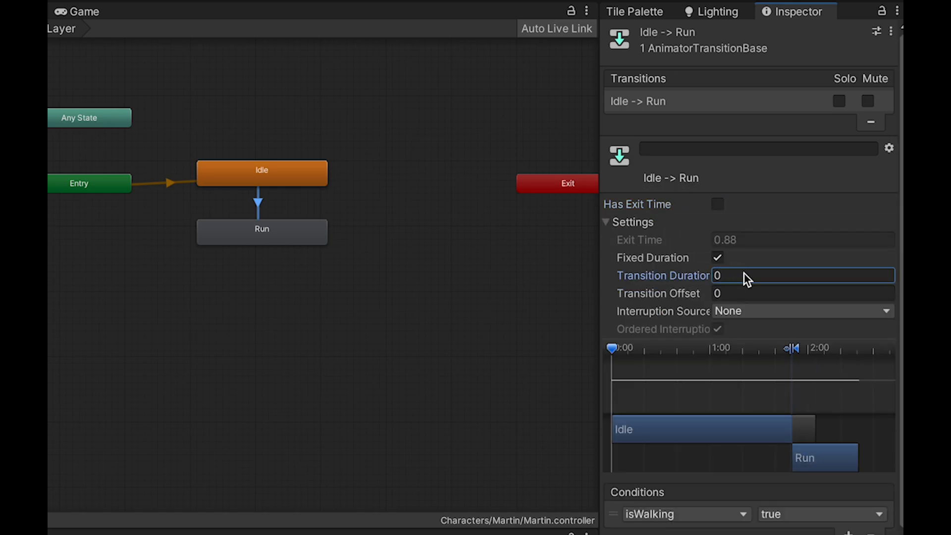
pyautogui.moveTo(297, 251)
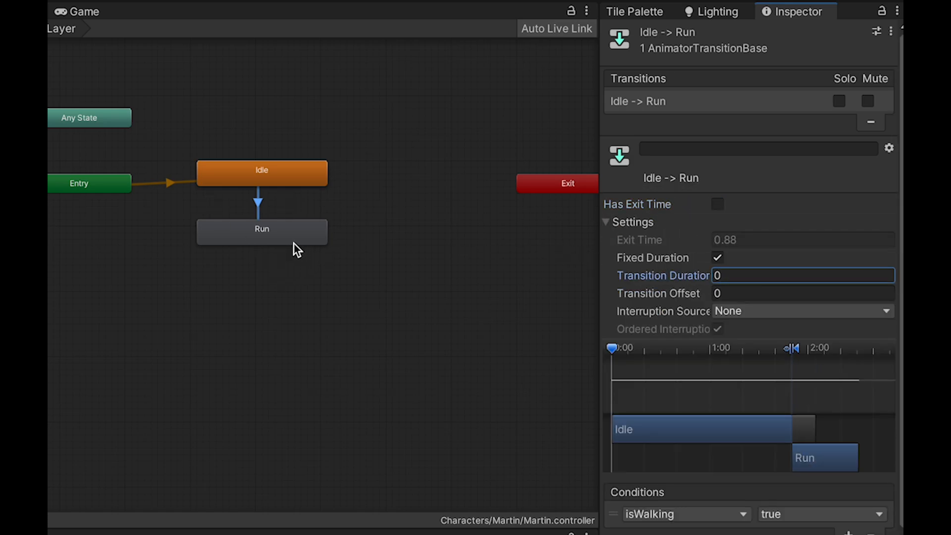
# Create the Run→Idle transition with duration 0 and condition isWalking false.
pyautogui.rightClick(261, 229)
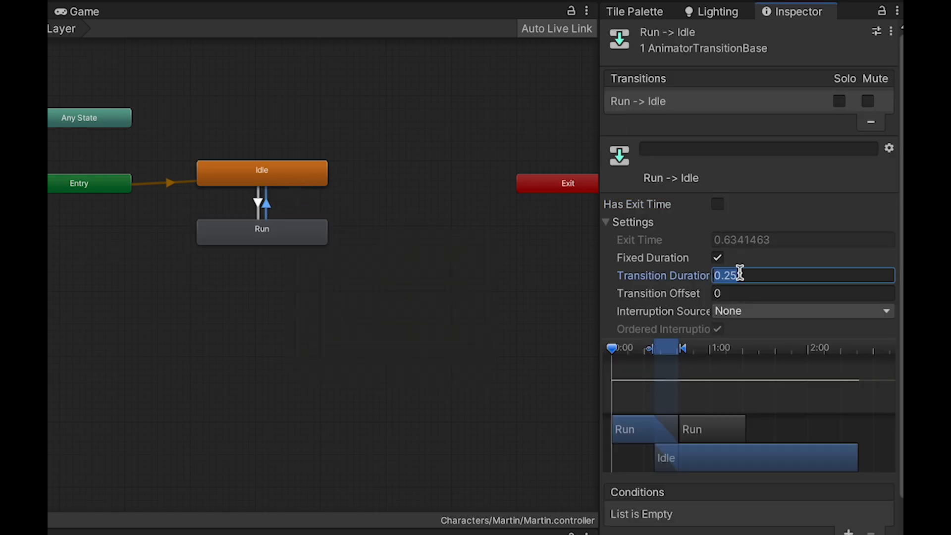
pyautogui.write('0')
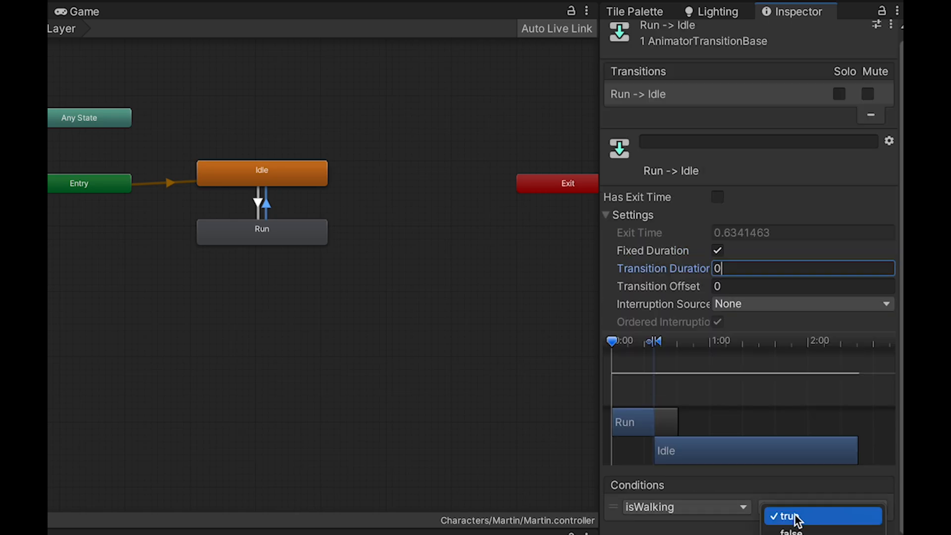
pyautogui.click(790, 531)
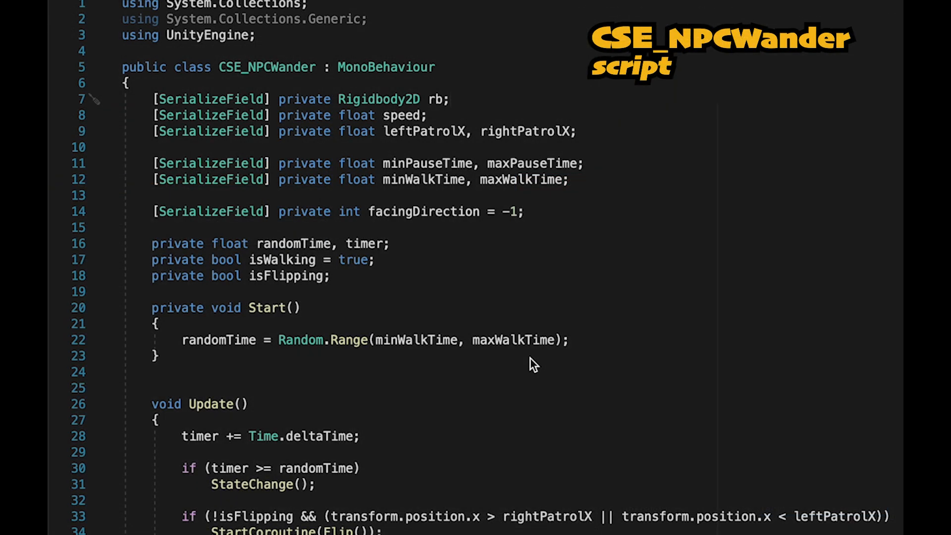
# Add a [SerializeField] private Animator anim and have StateChange call anim.SetBool("isWalking", isWalking ? true : false).
pyautogui.write('[SerializeField]')
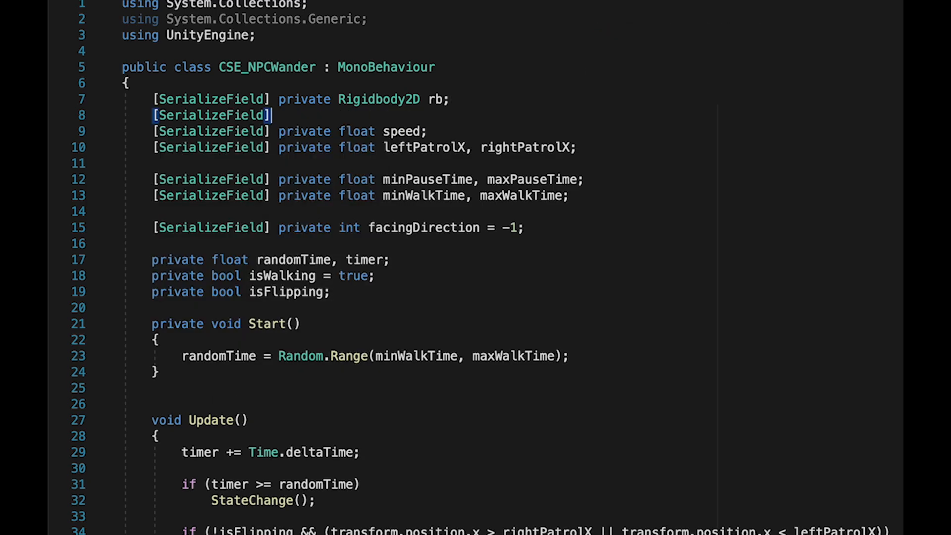
pyautogui.write('private Animator anim;')
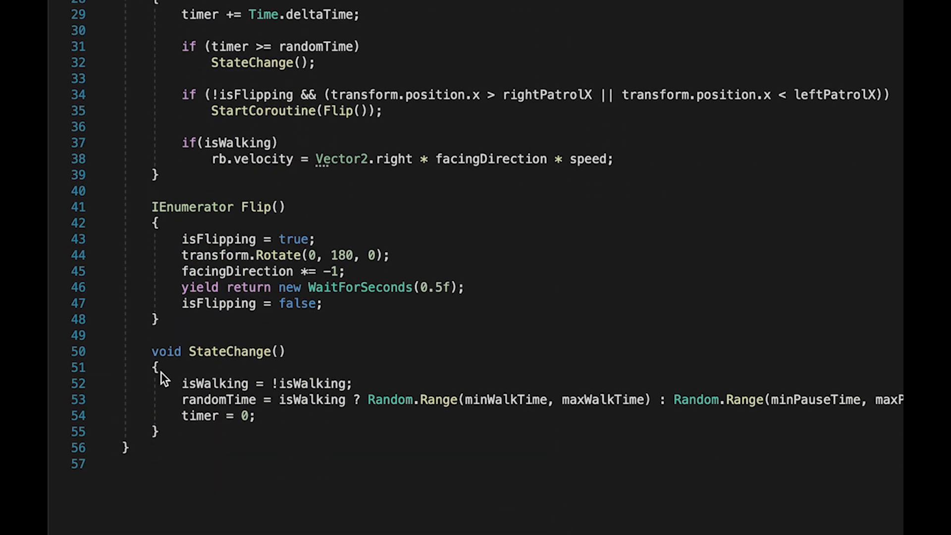
pyautogui.press('enter')
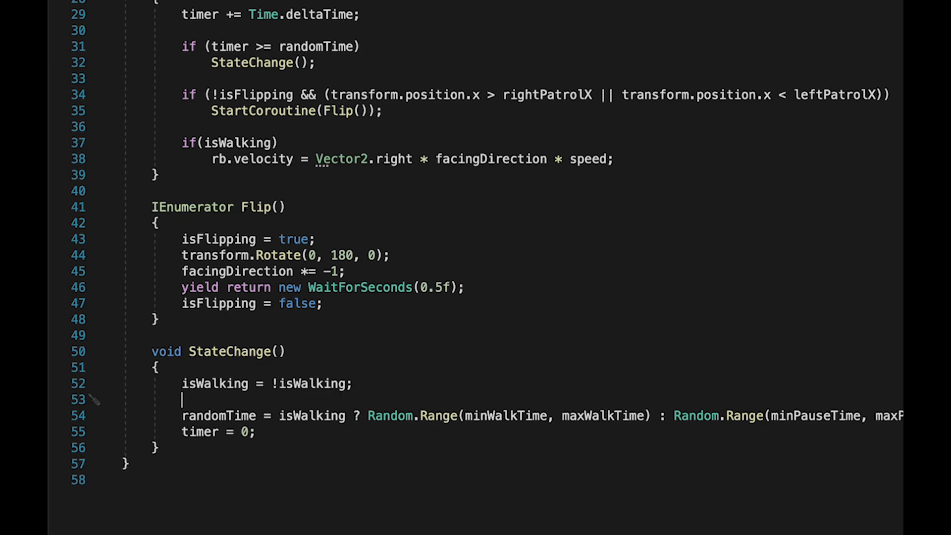
pyautogui.write('anim.SetBool("')
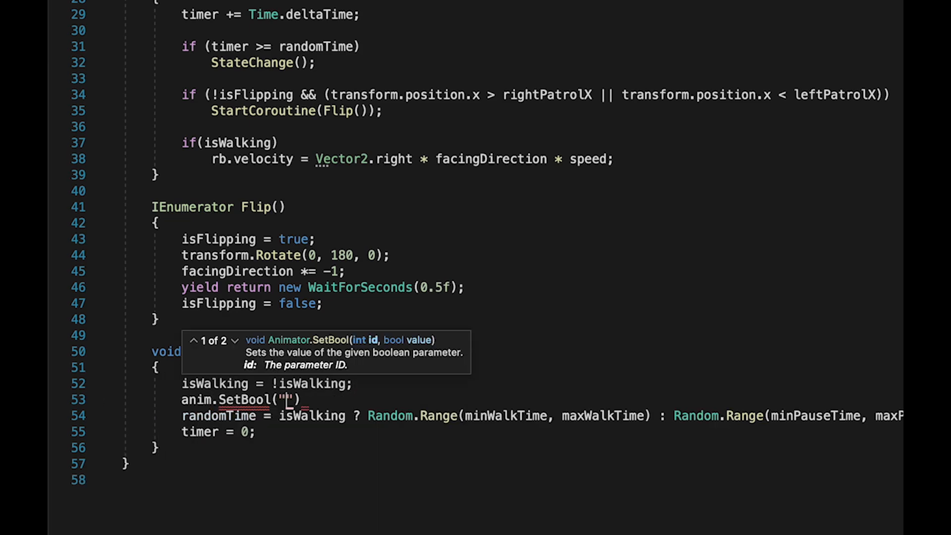
pyautogui.write('isWalking')
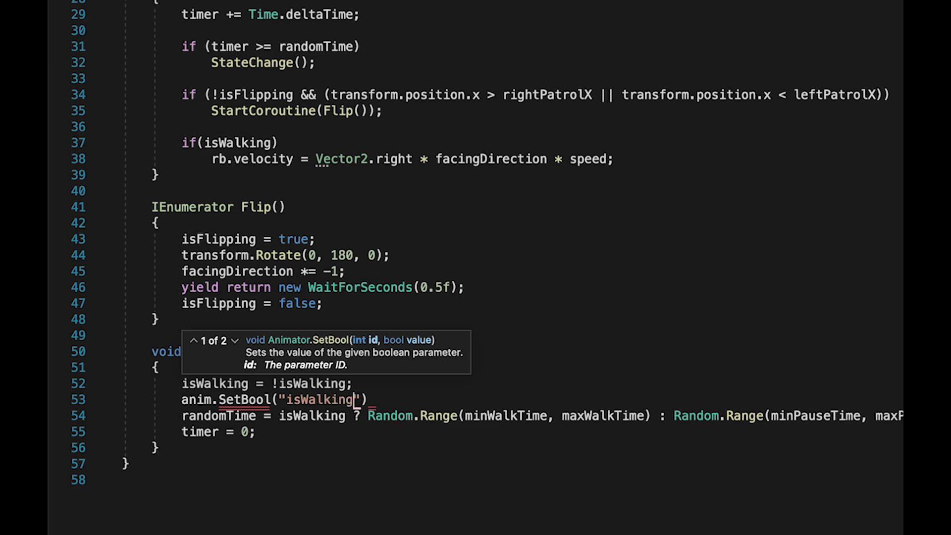
pyautogui.write(', isWalking ?')
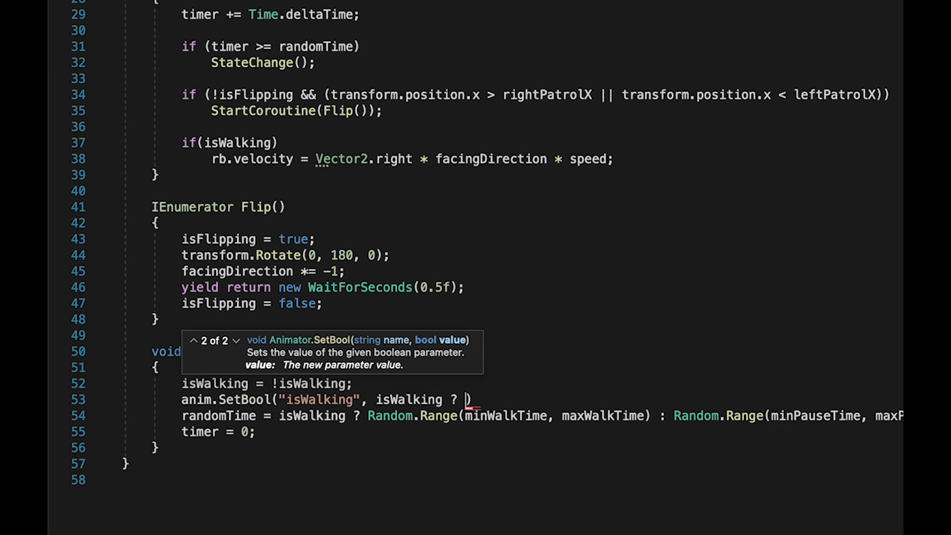
pyautogui.moveTo(250, 454)
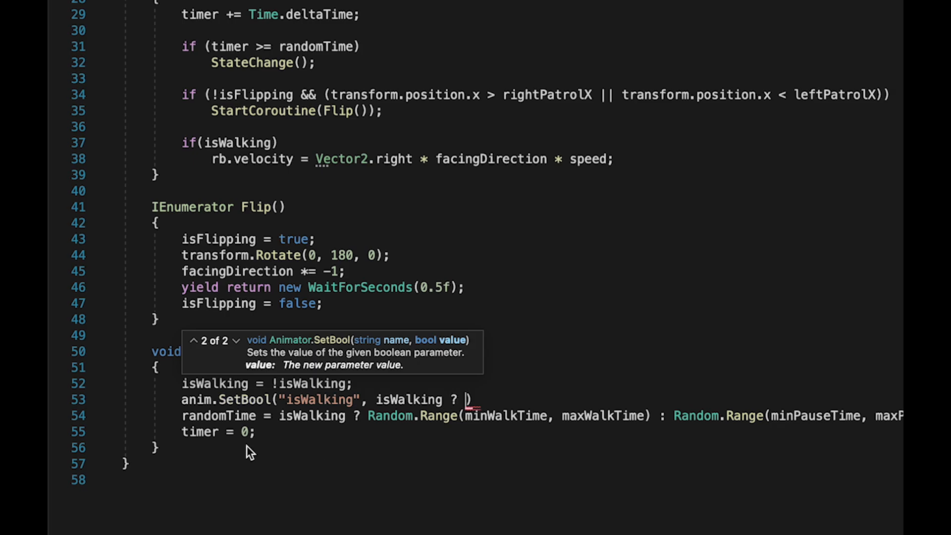
pyautogui.write('true')
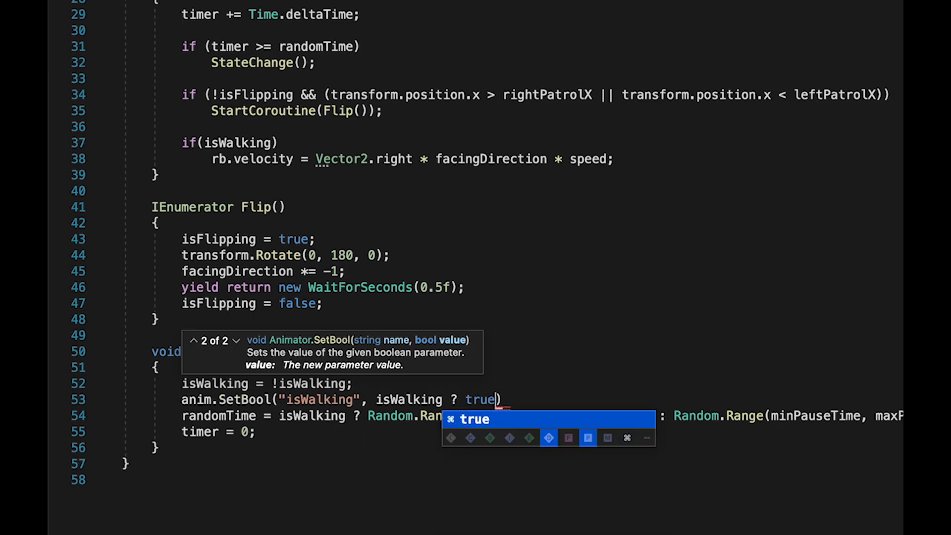
pyautogui.write(': false);')
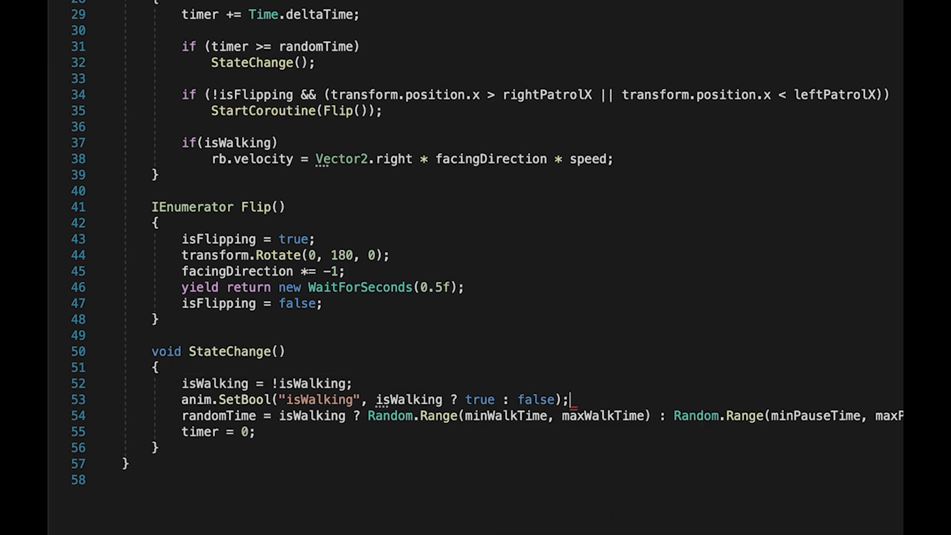